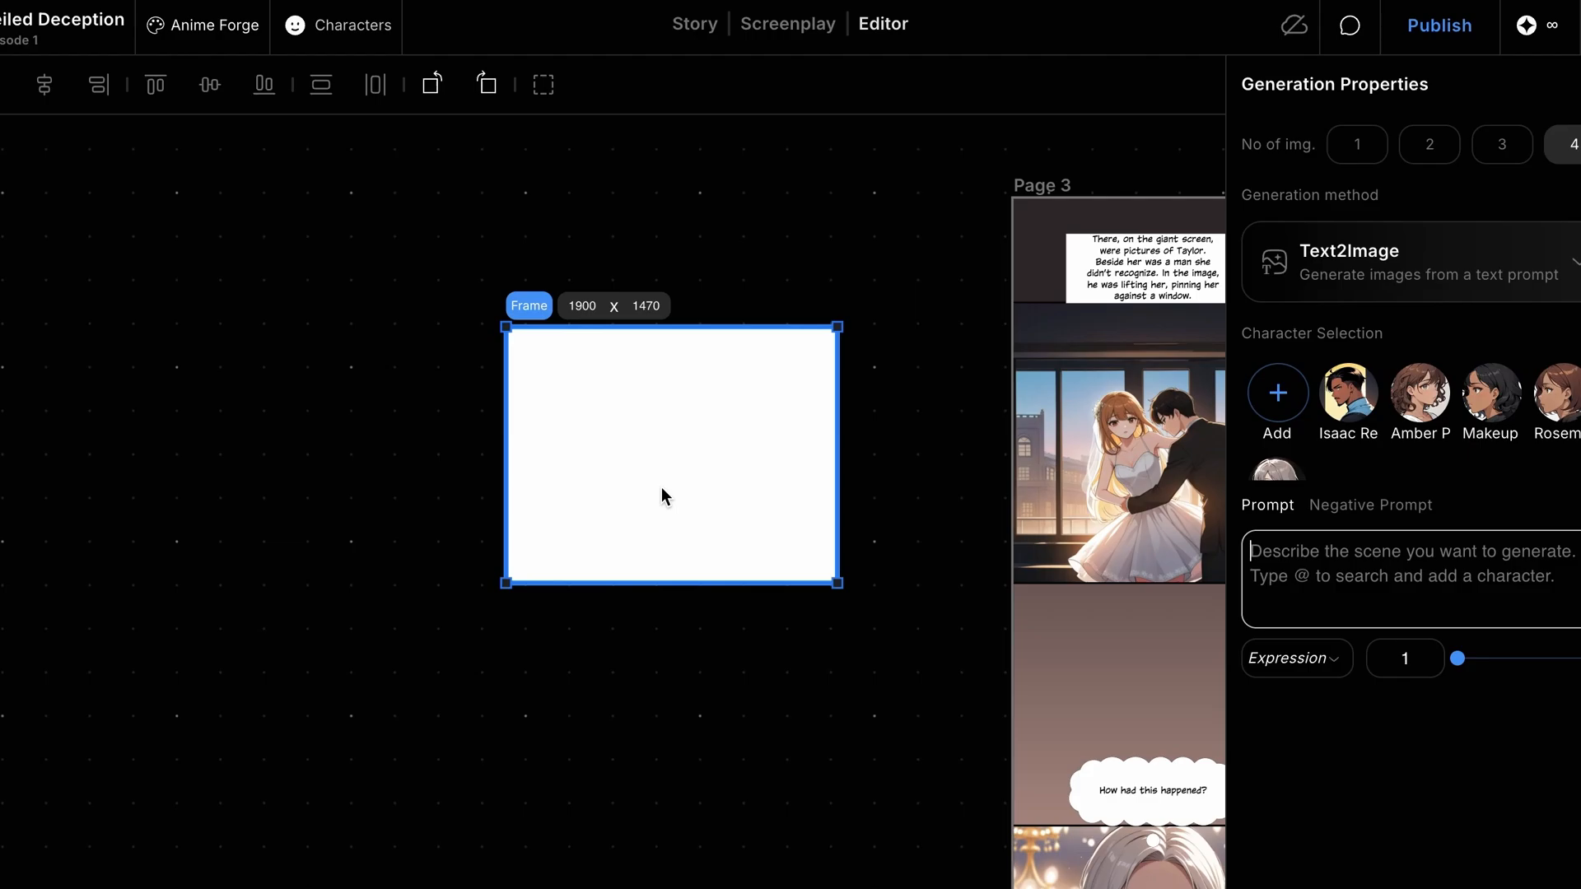
pyautogui.moveTo(937, 534)
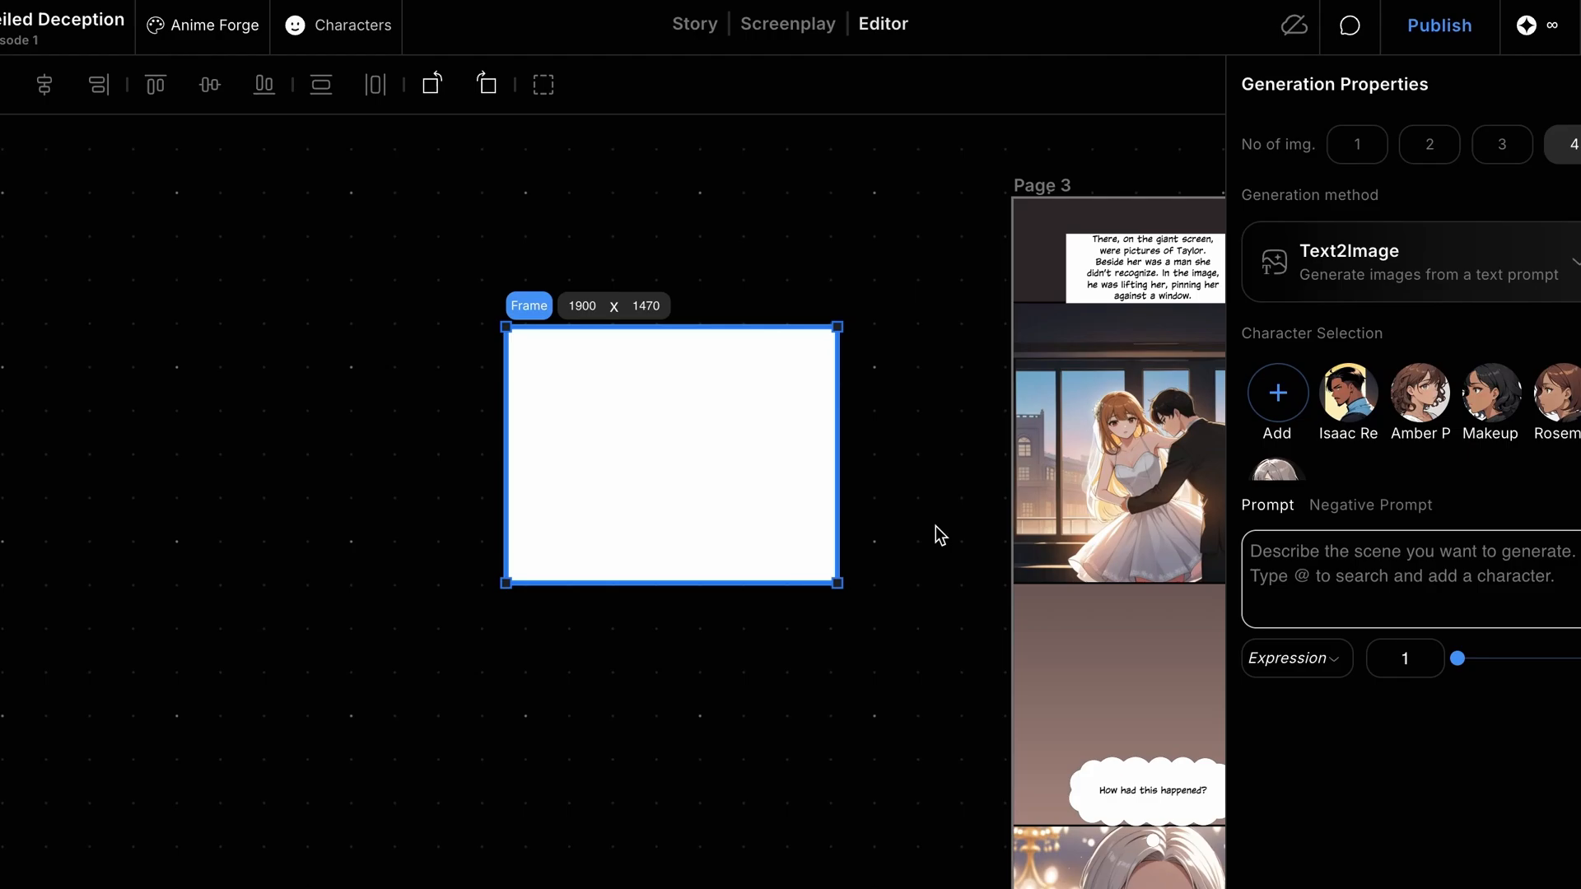
# Generate images from the prompt 'a huge led screen inside a wedding venue'.
pyautogui.write('a huge')
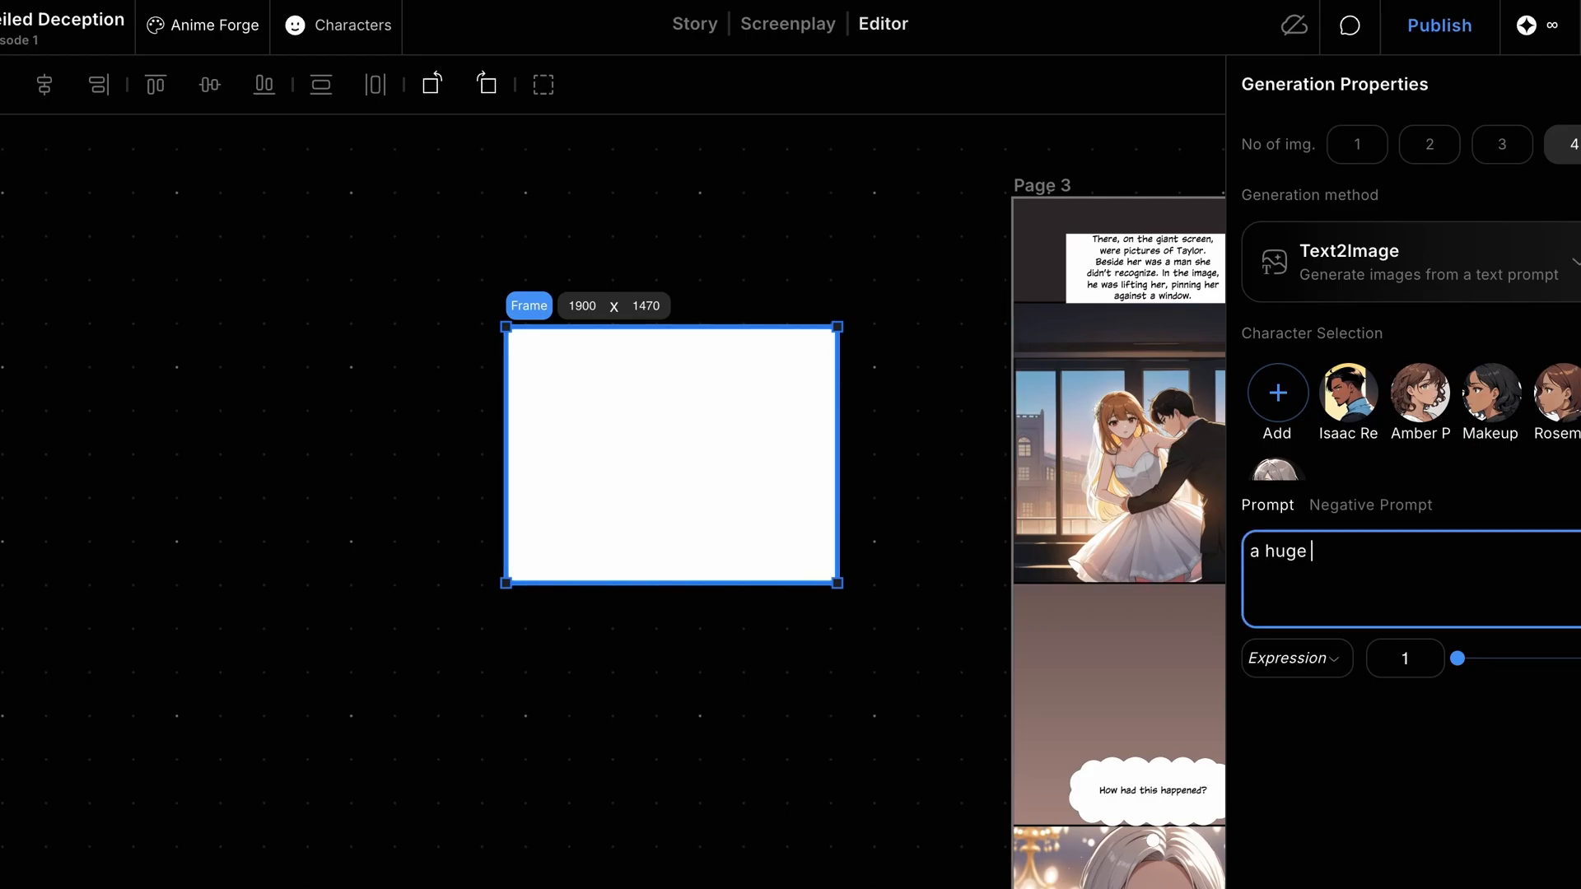
pyautogui.write('led screen inside a wedd')
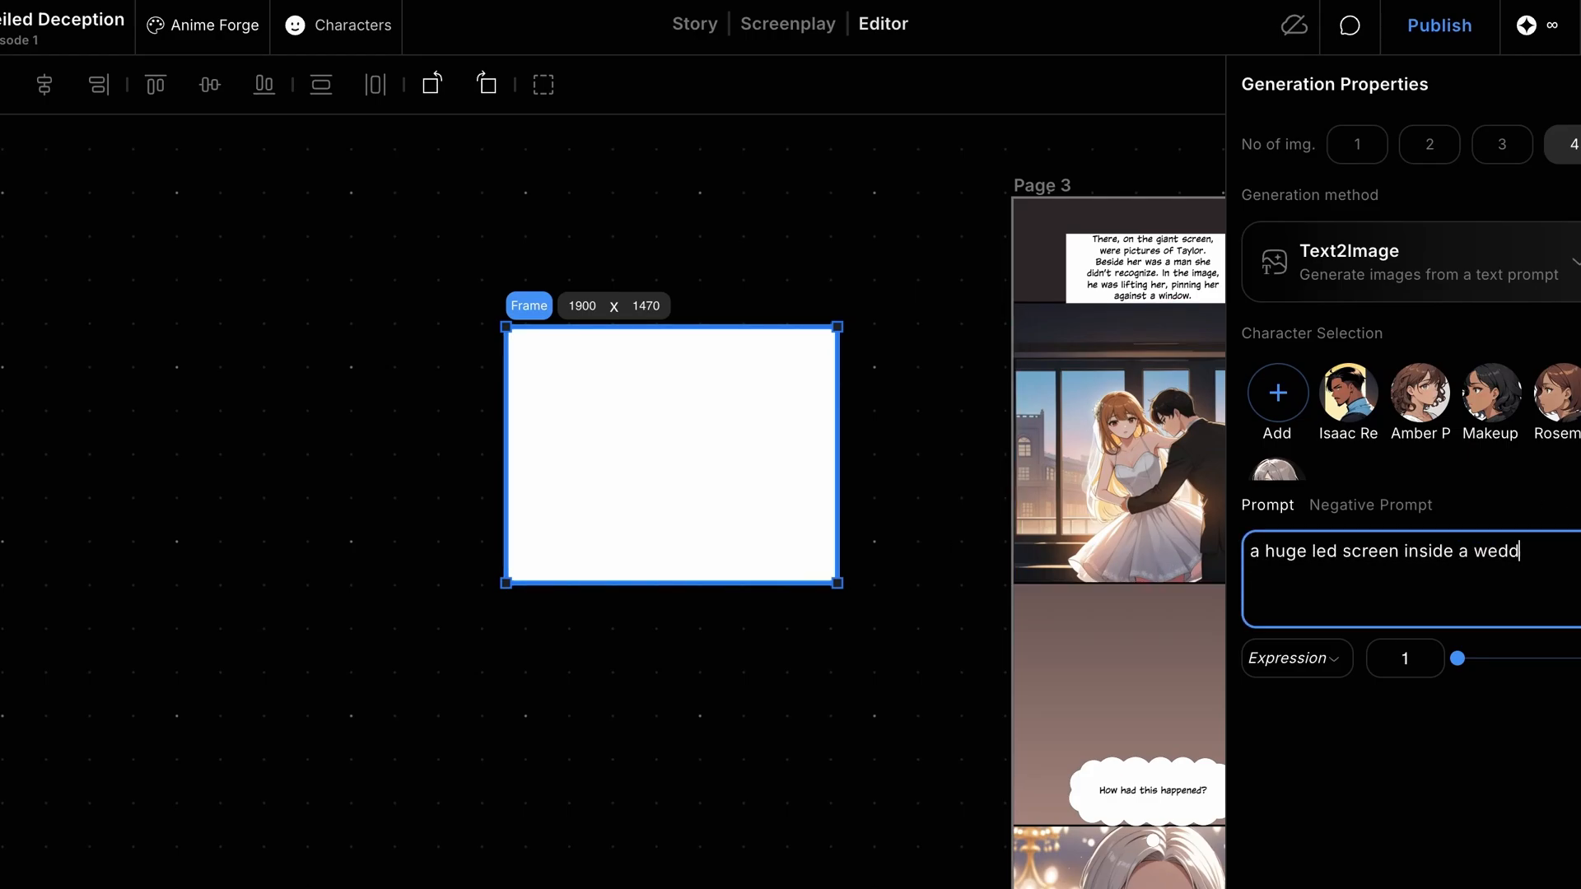
pyautogui.write('ing venue')
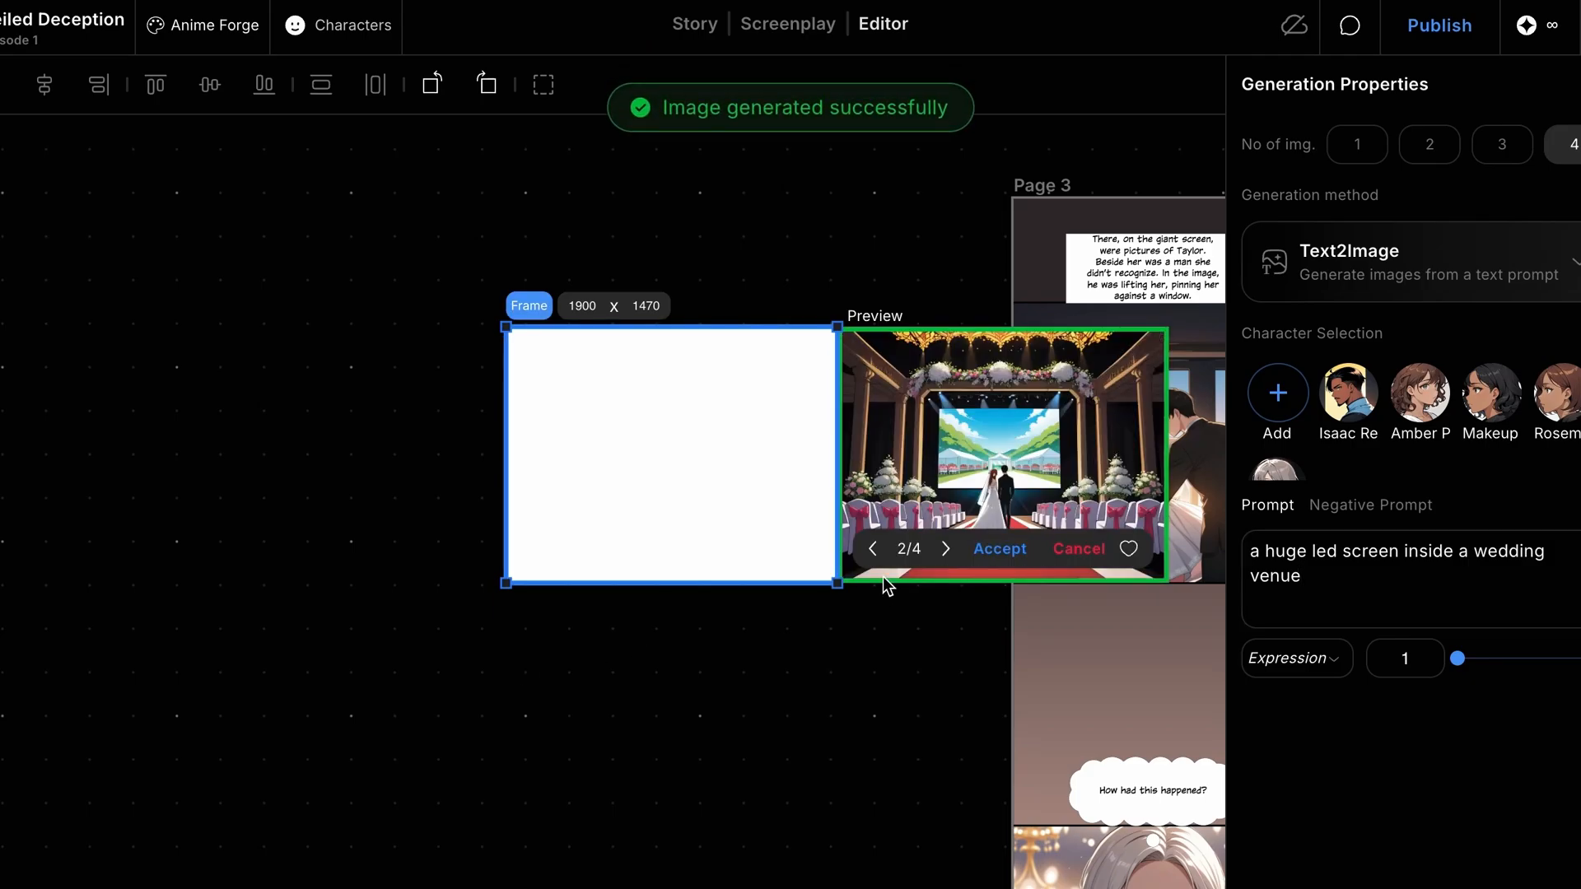
pyautogui.click(1076, 548)
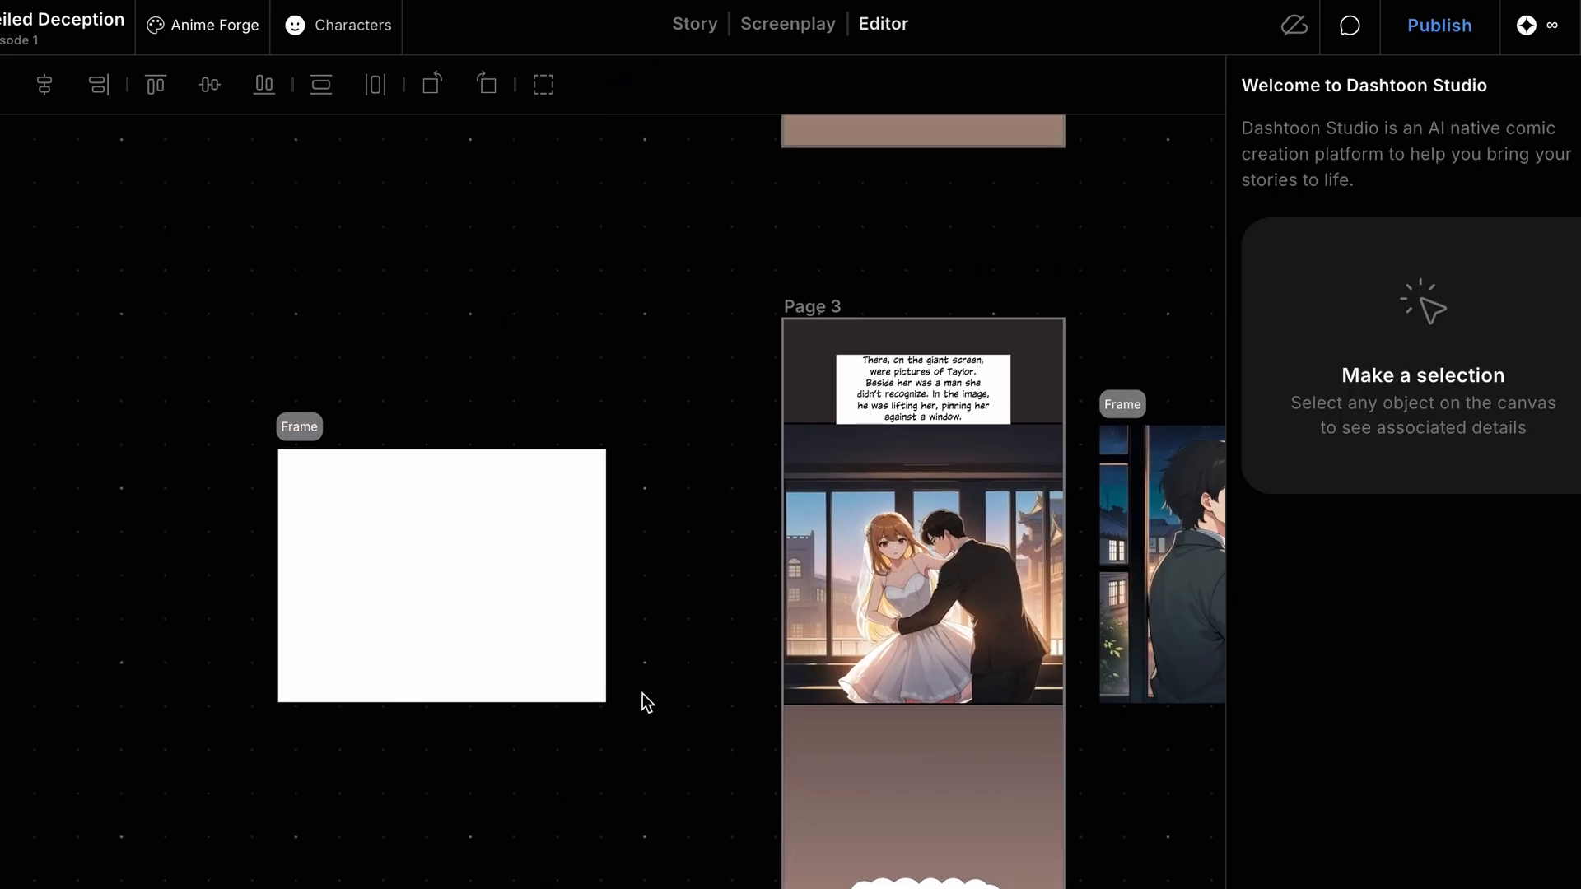
# Browse the generated venue previews and accept one into the frame.
pyautogui.click(440, 577)
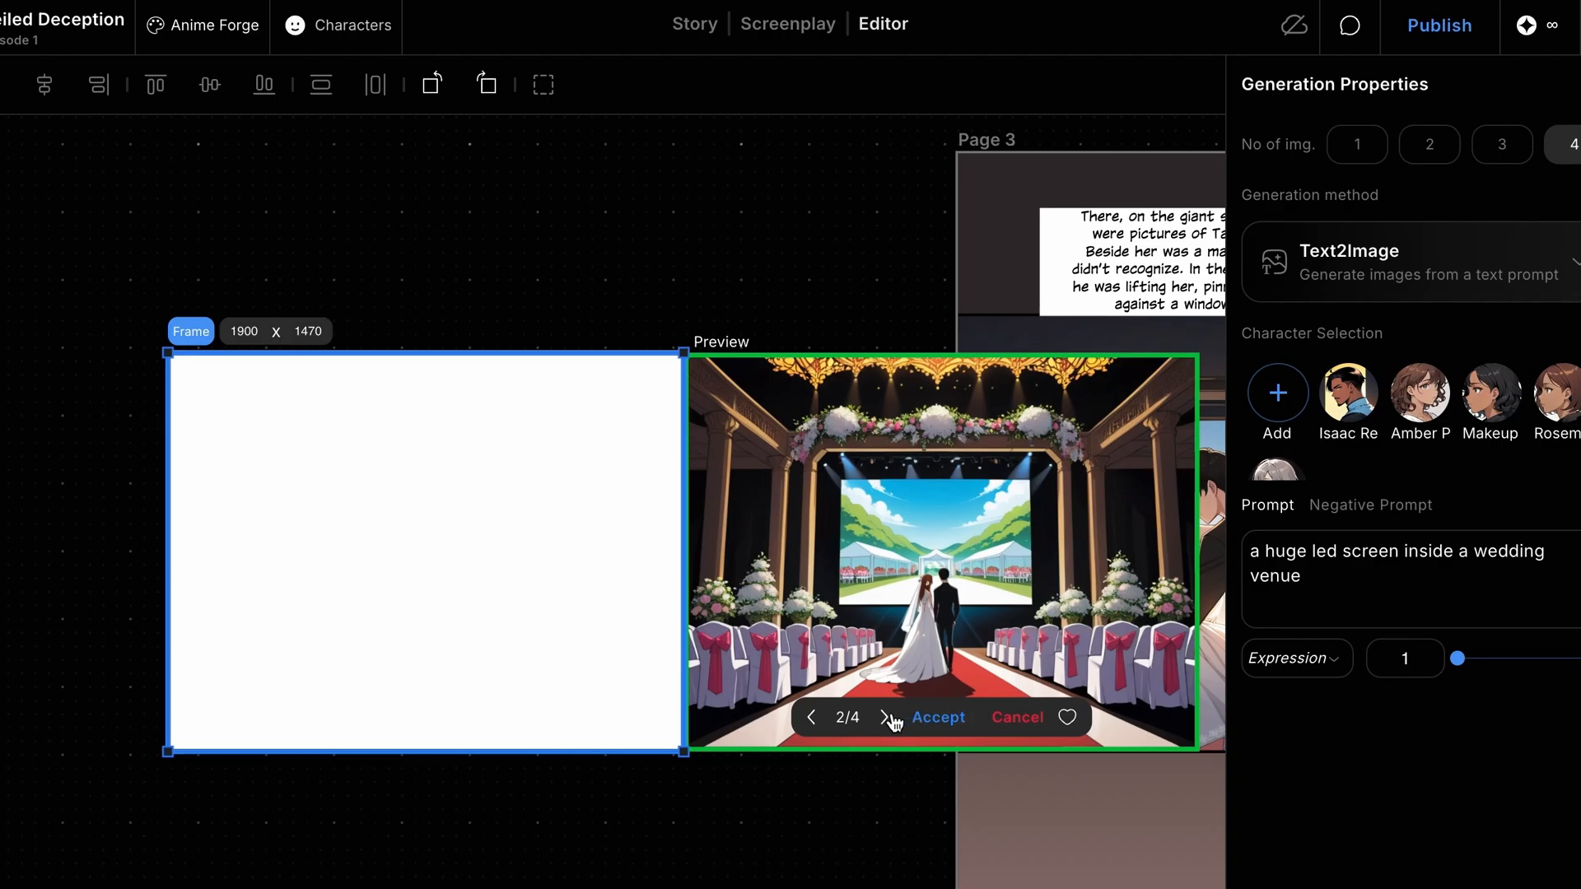
pyautogui.click(893, 717)
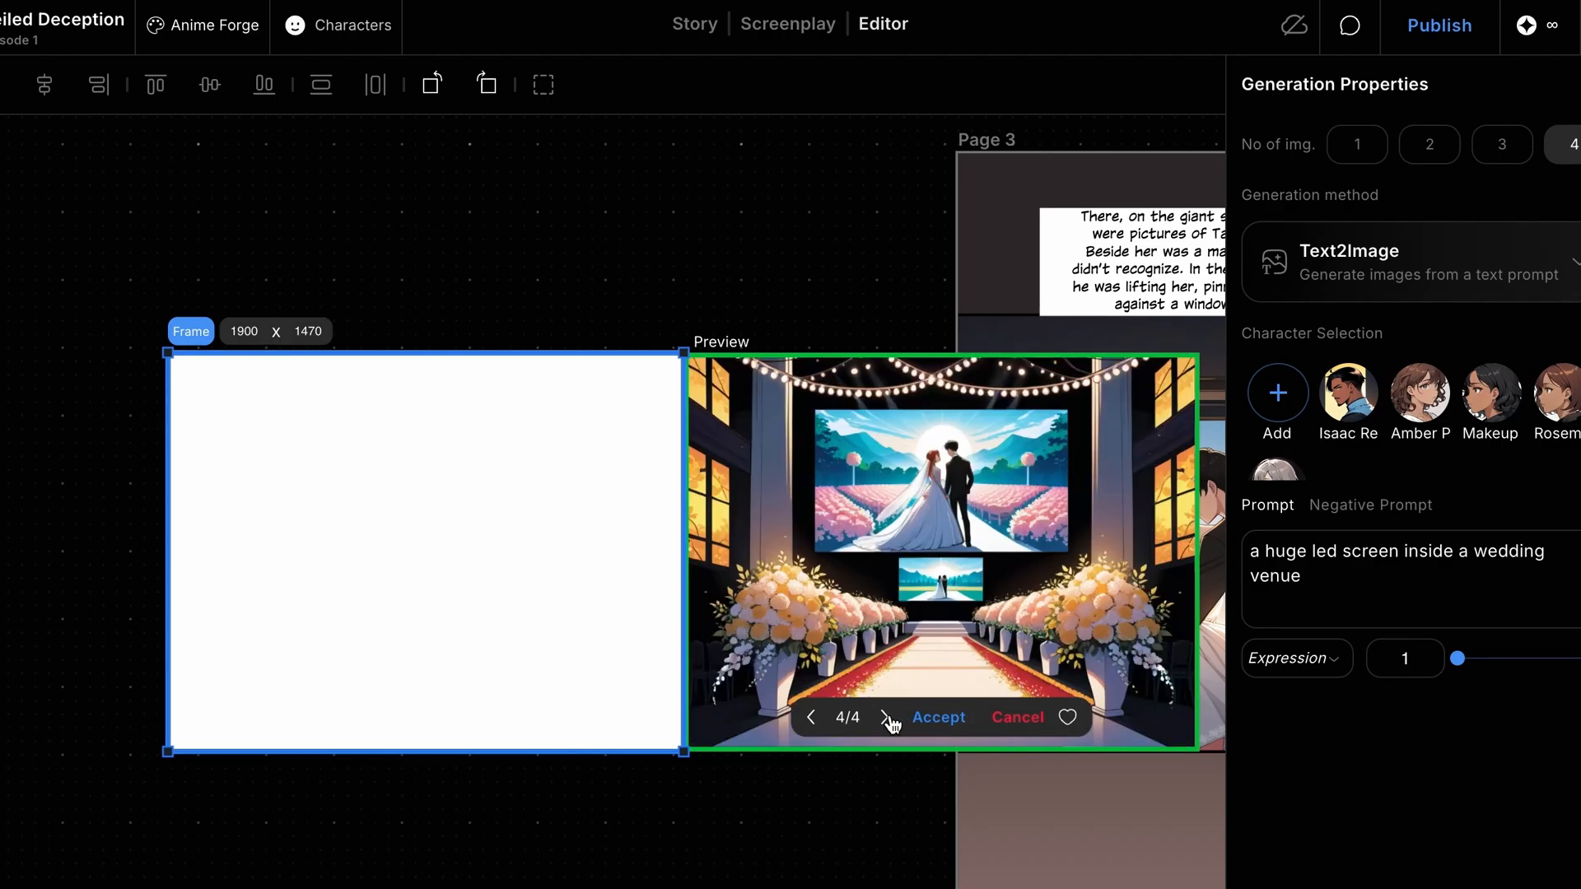
pyautogui.click(937, 717)
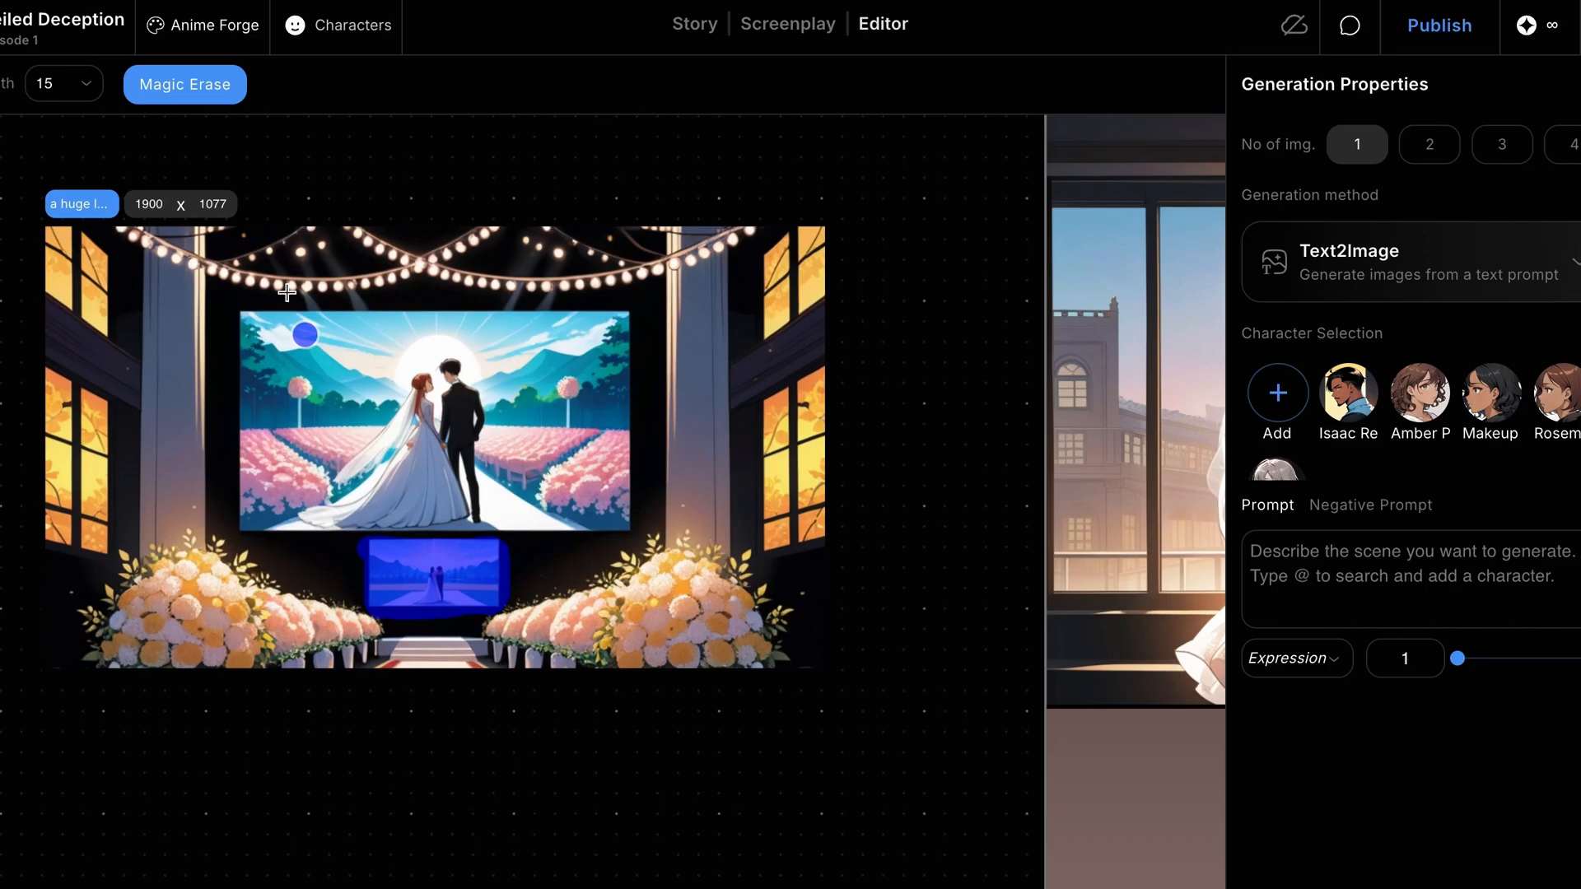
# Magic-erase the brushed small screen beneath the main LED screen.
pyautogui.click(184, 84)
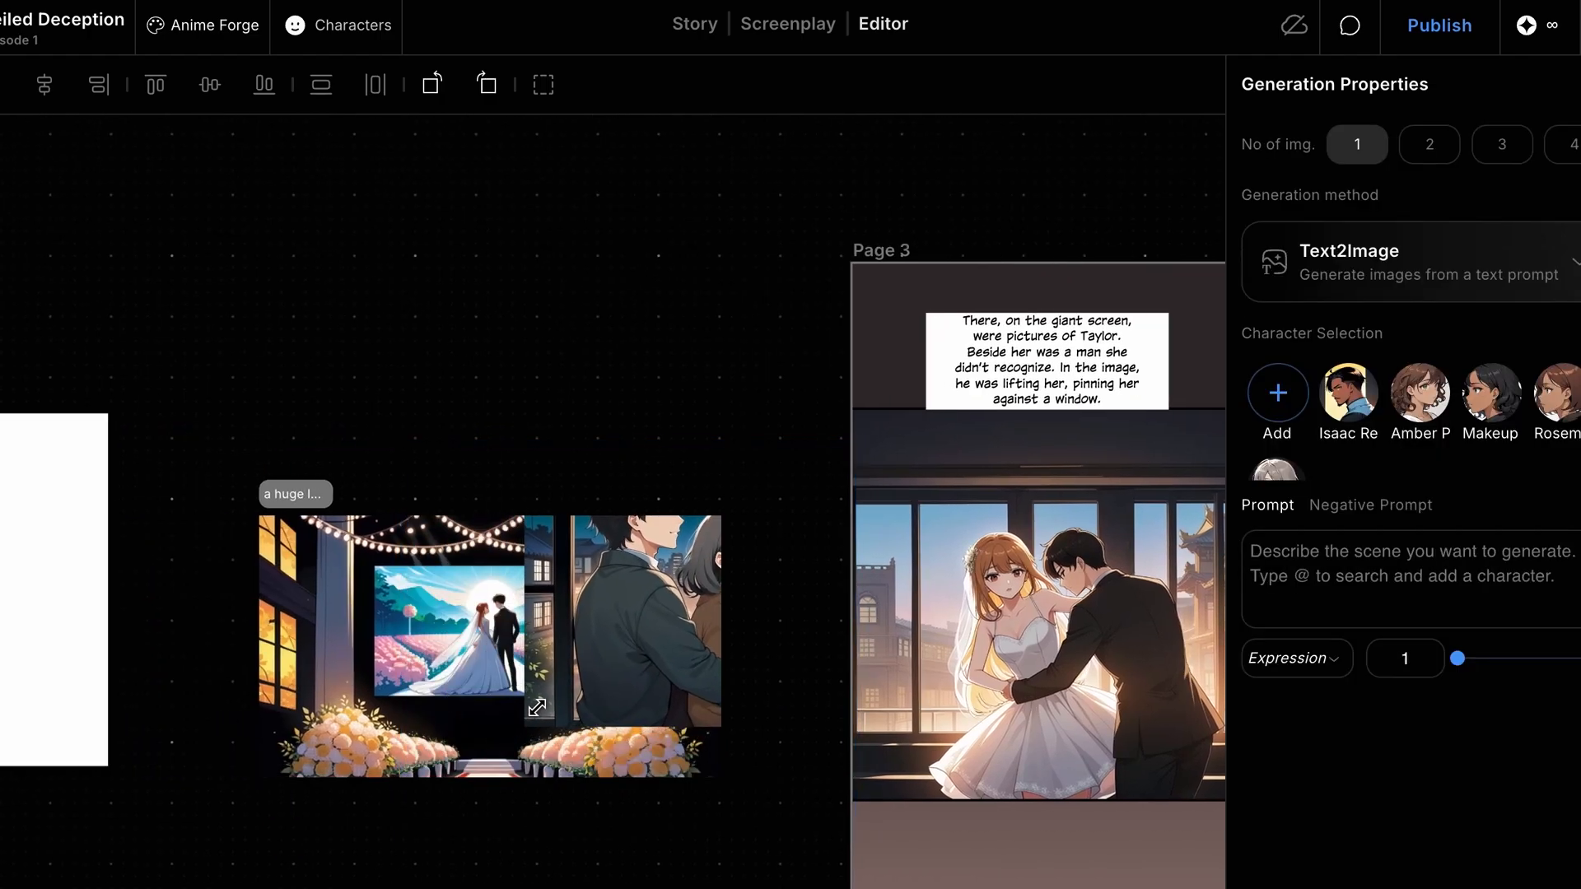
# Scroll the canvas while fitting the couple picture over the LED screen.
pyautogui.scroll(-3)
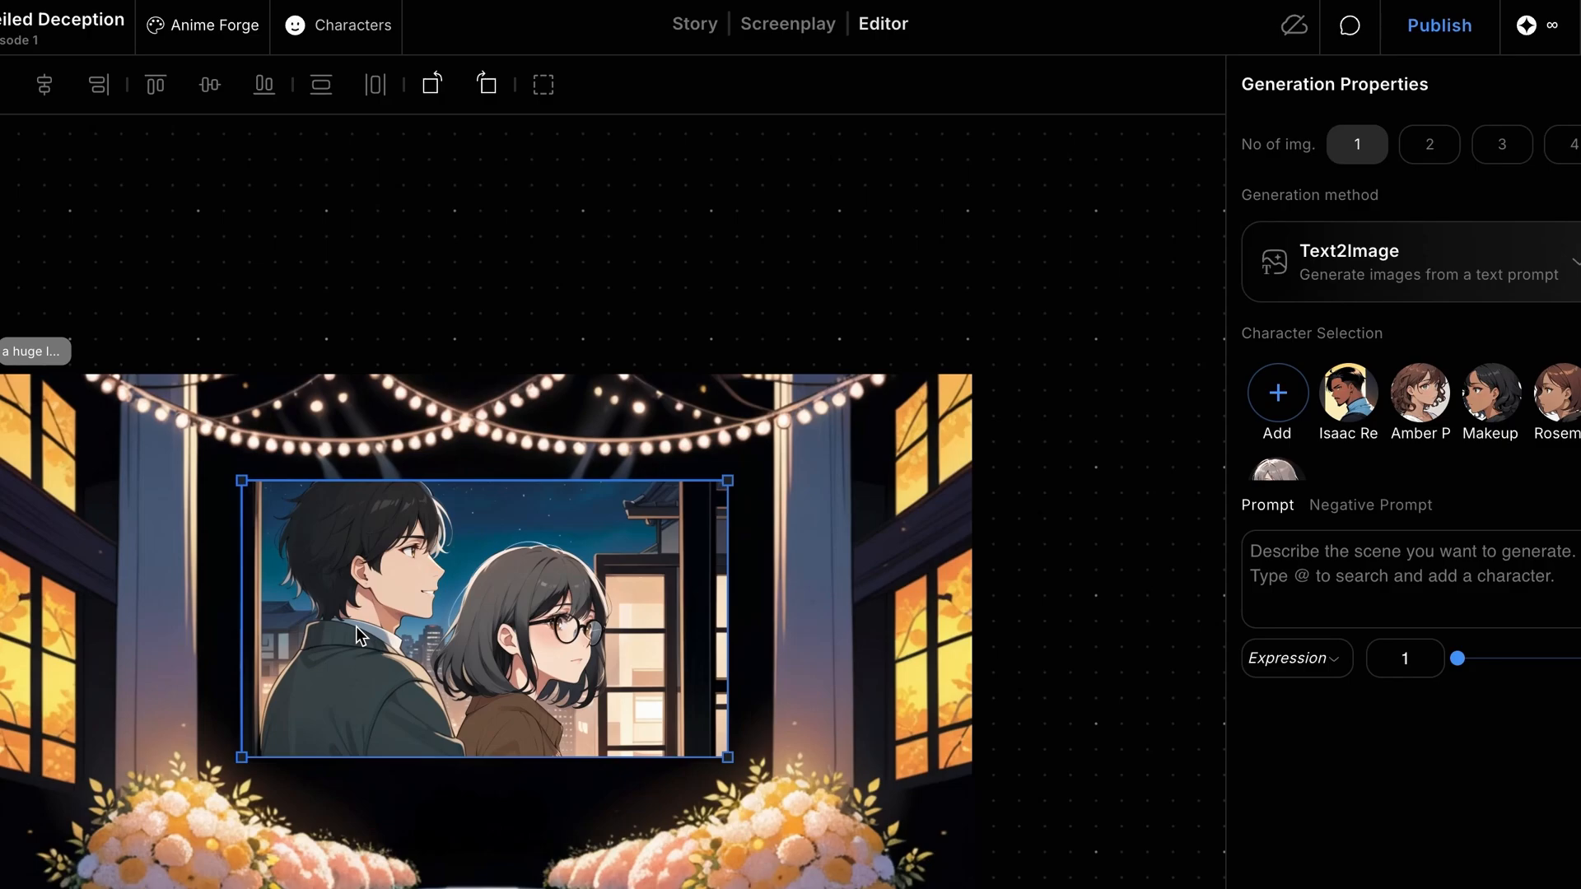
pyautogui.moveTo(147, 597)
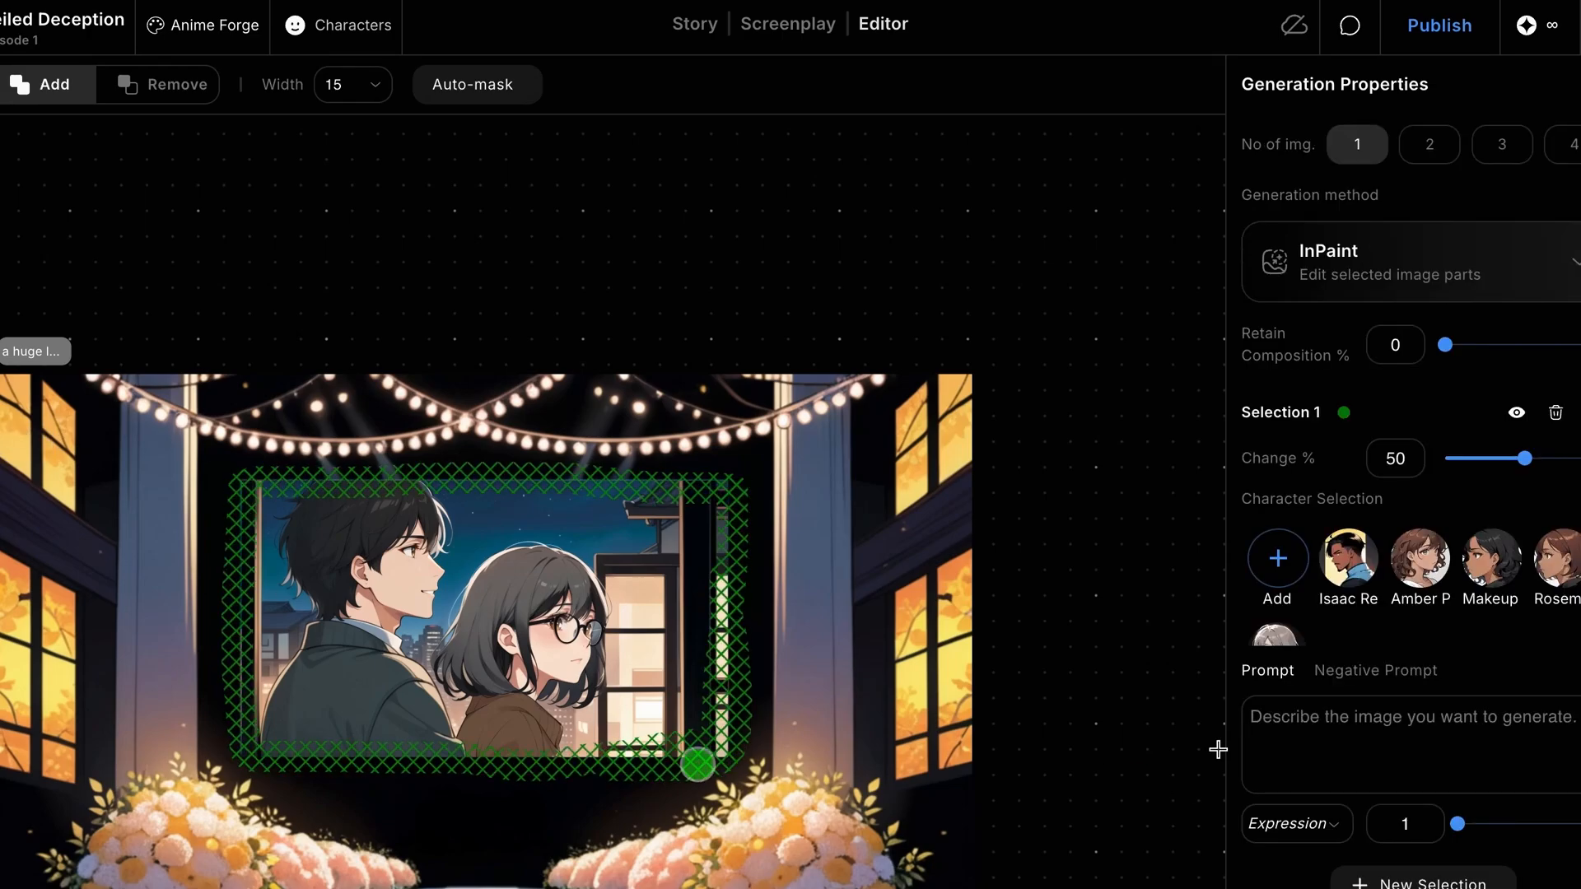
# Enter the inpaint prompt 'led screen frame' for the picture's border.
pyautogui.write('led screen')
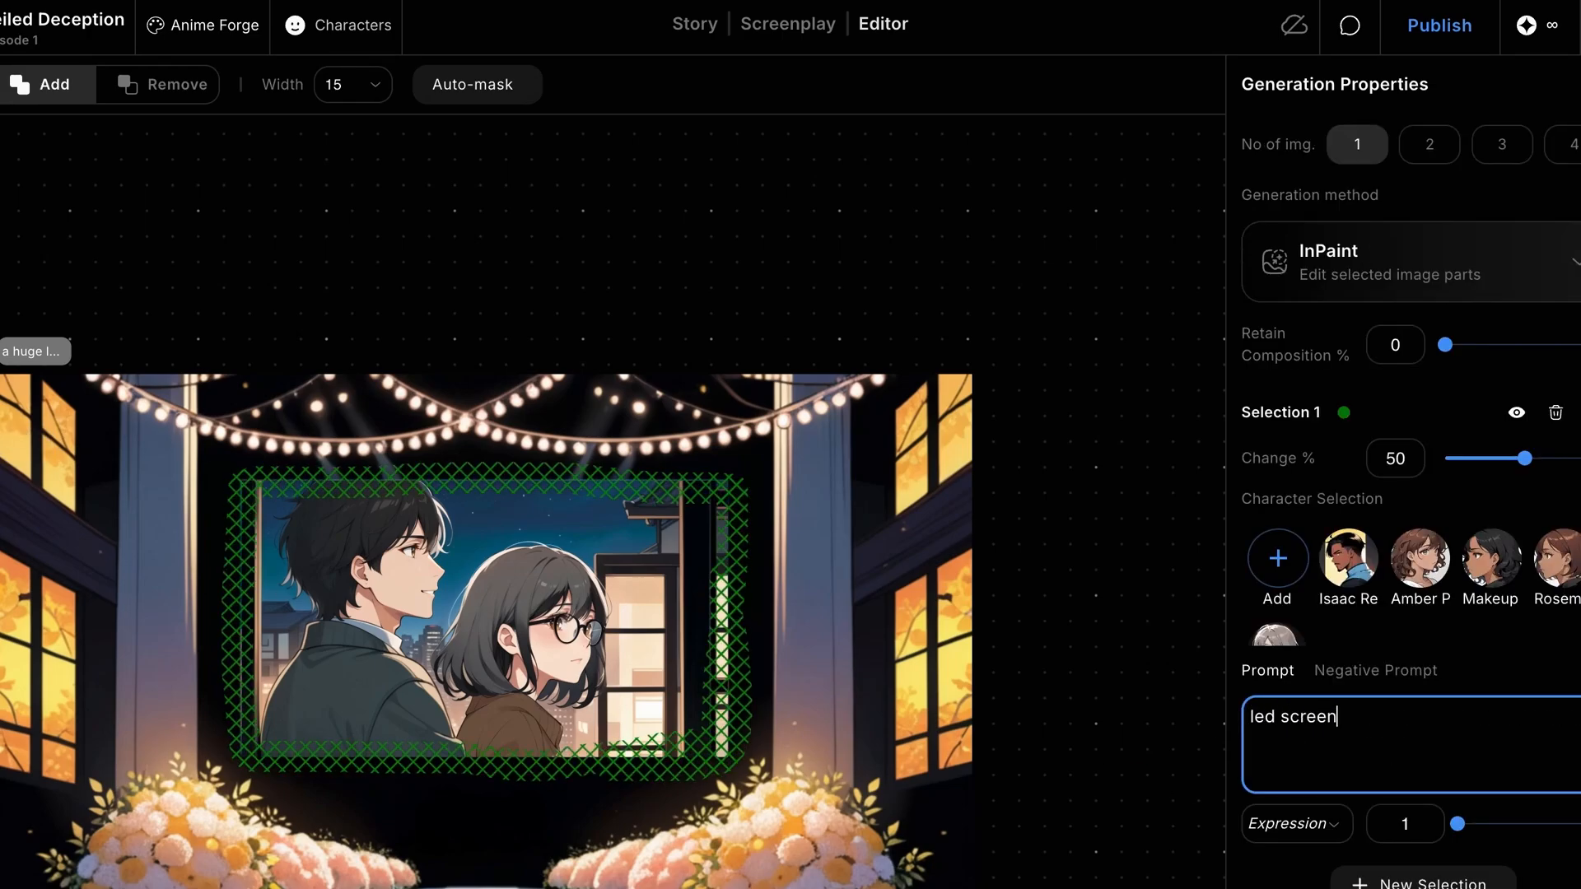
pyautogui.write('frame')
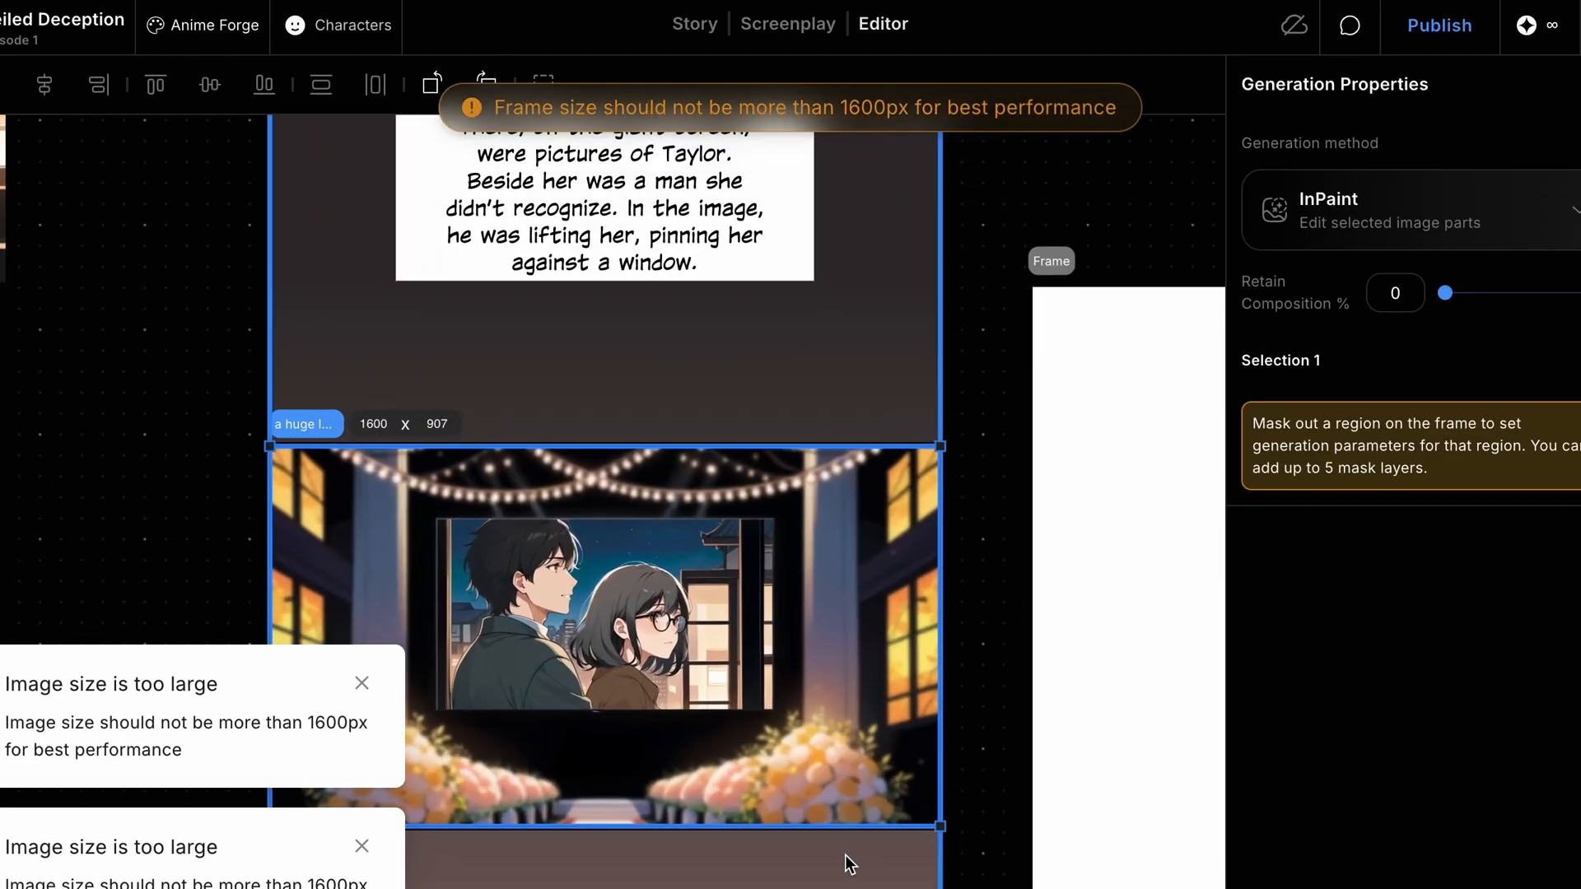
# Write a prompt for a back-angle bride in a white strapless gown walking away.
pyautogui.click(108, 440)
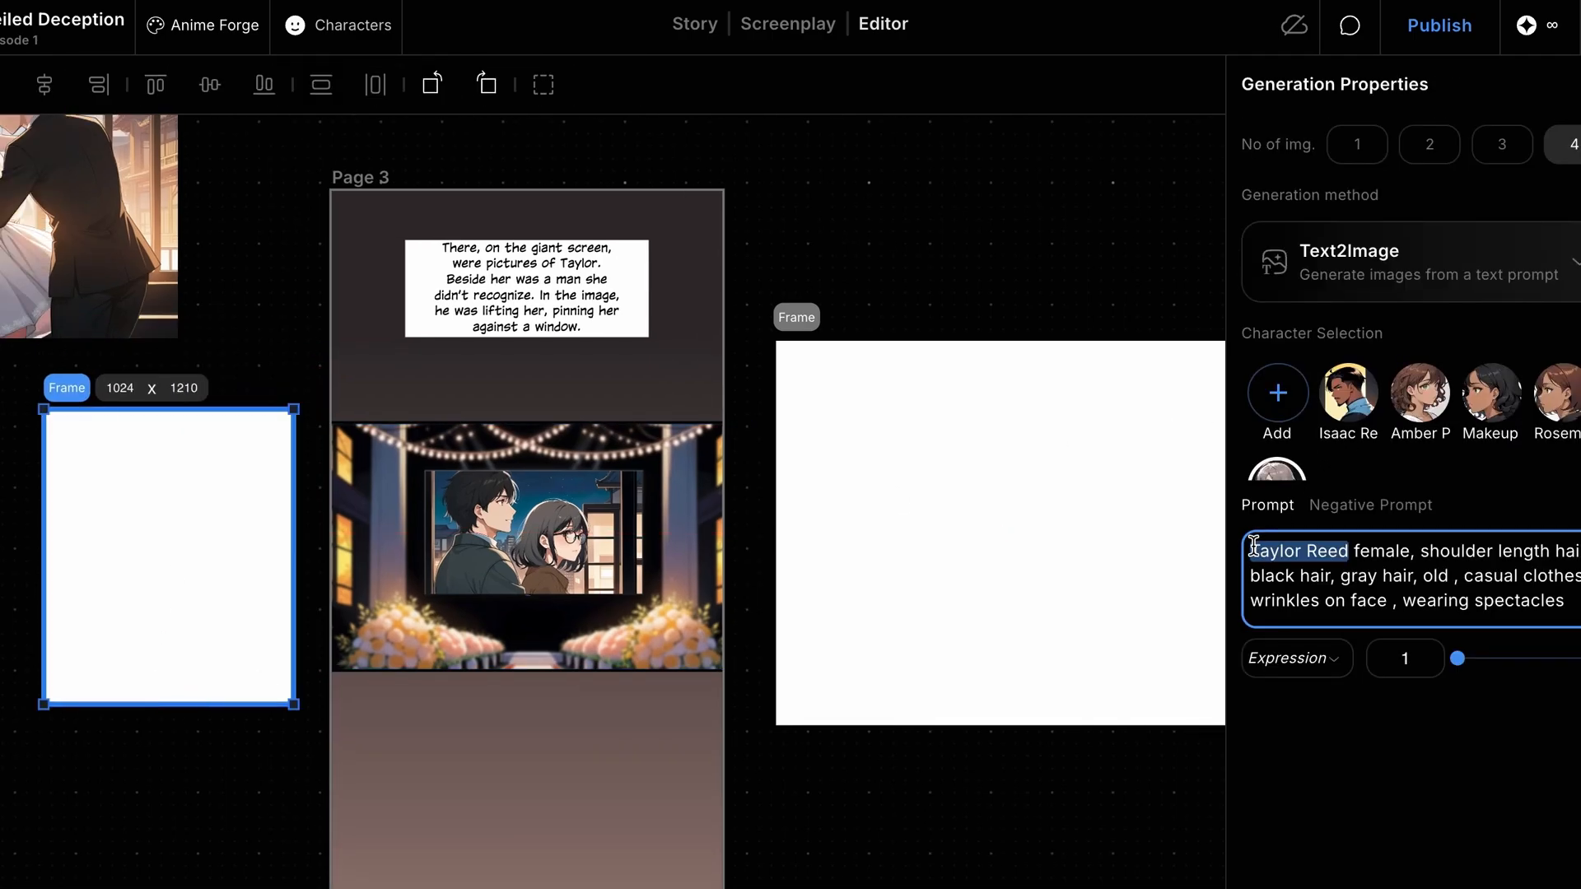
pyautogui.write('back angle shot of Taylor Reed female,')
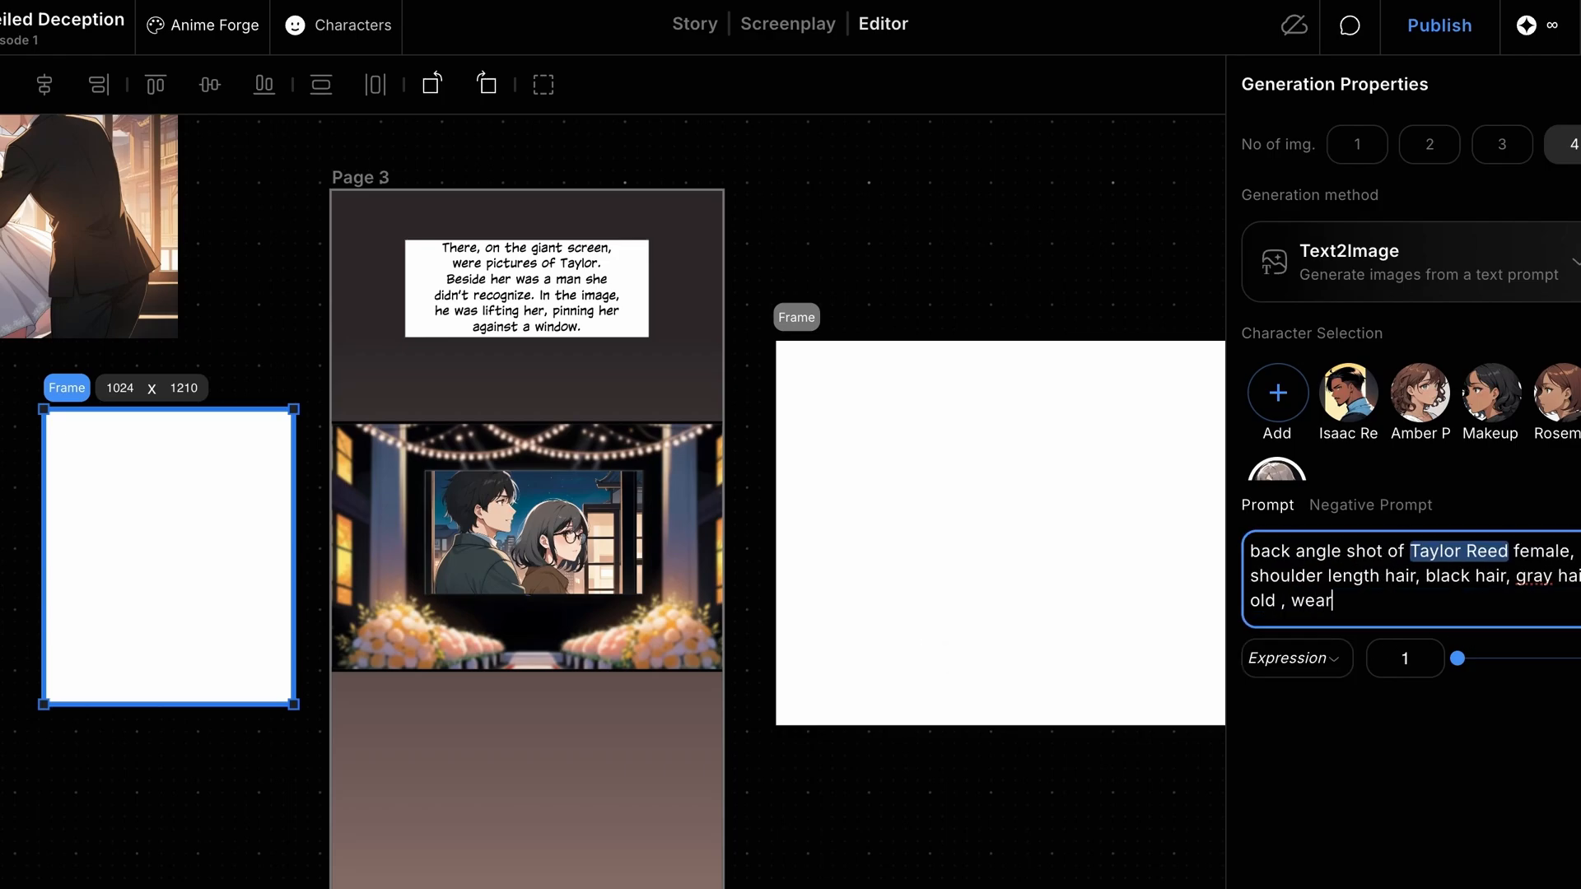
pyautogui.write('ing white strapless wedding gow')
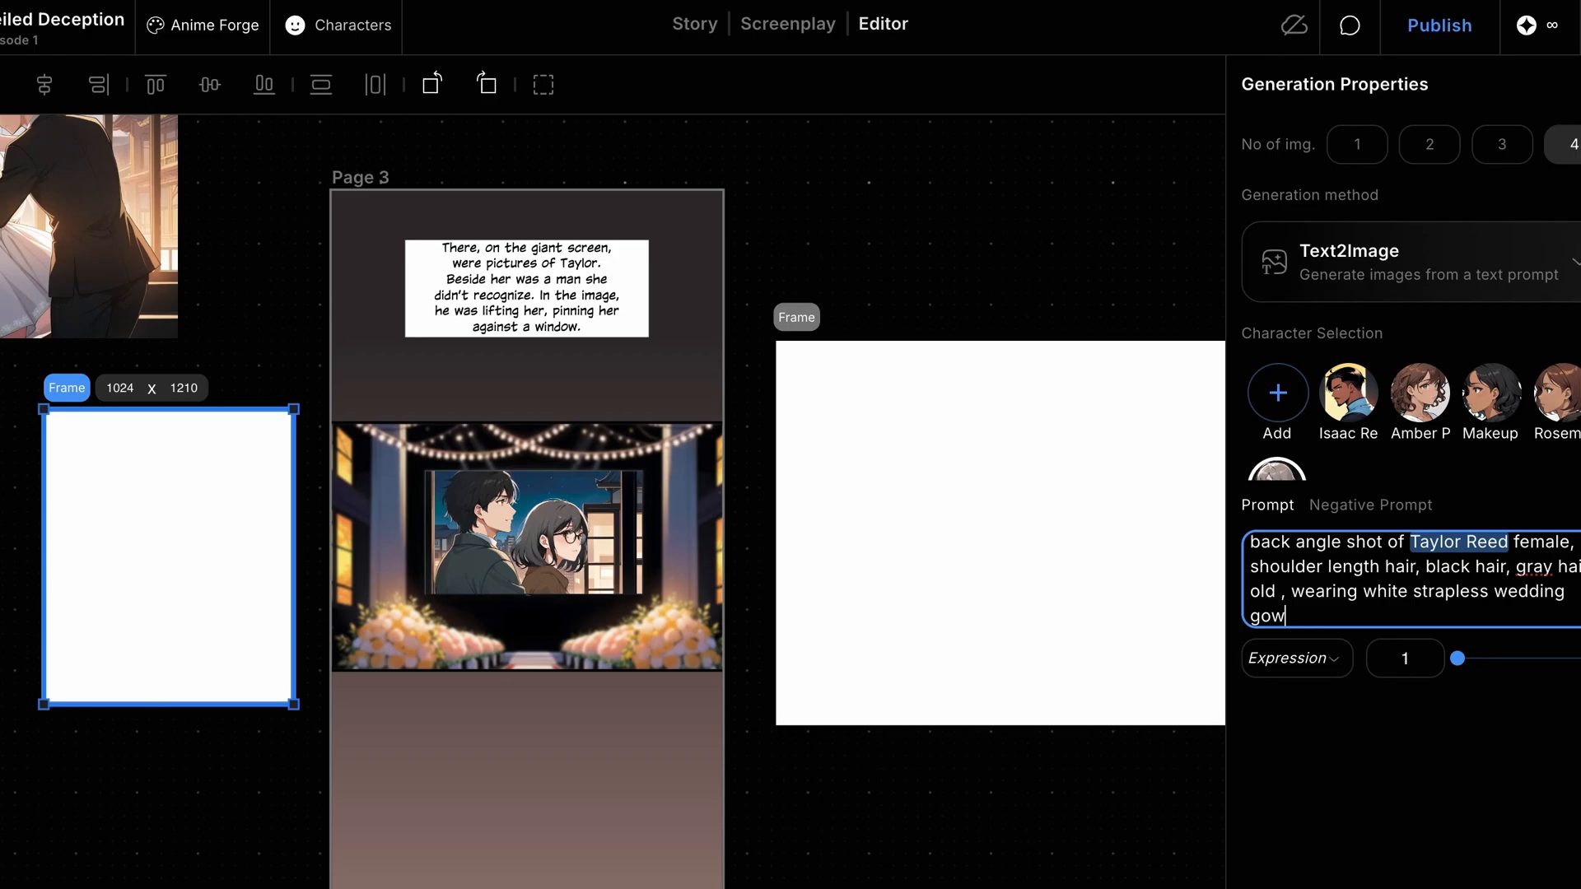
pyautogui.write(', walking away, shot from back sid')
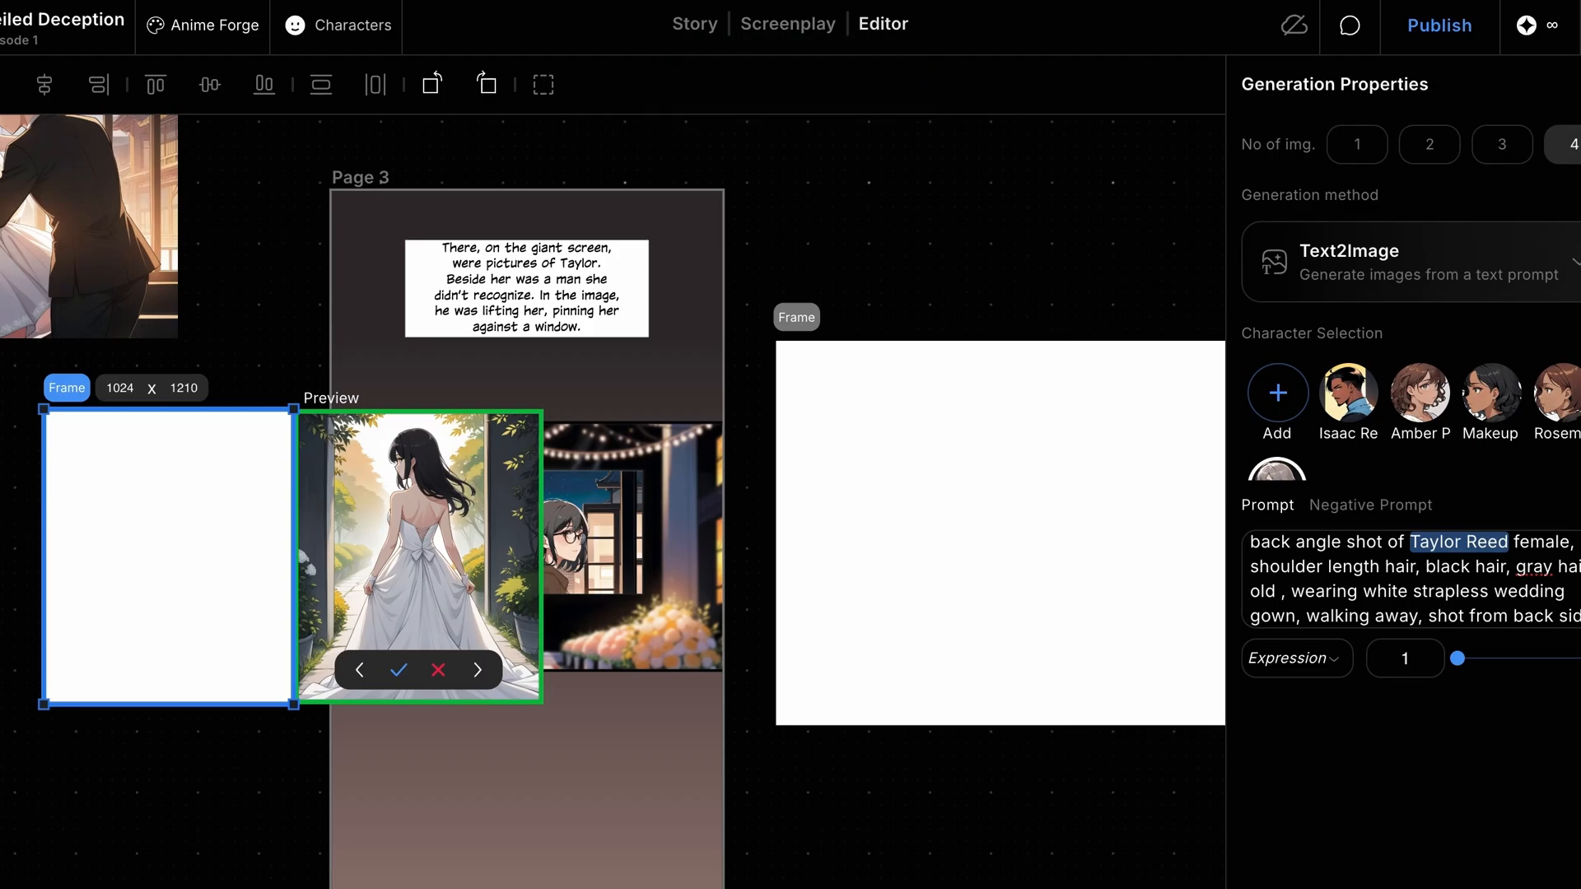
# Accept the third back-view bride result and select the new image.
pyautogui.click(476, 669)
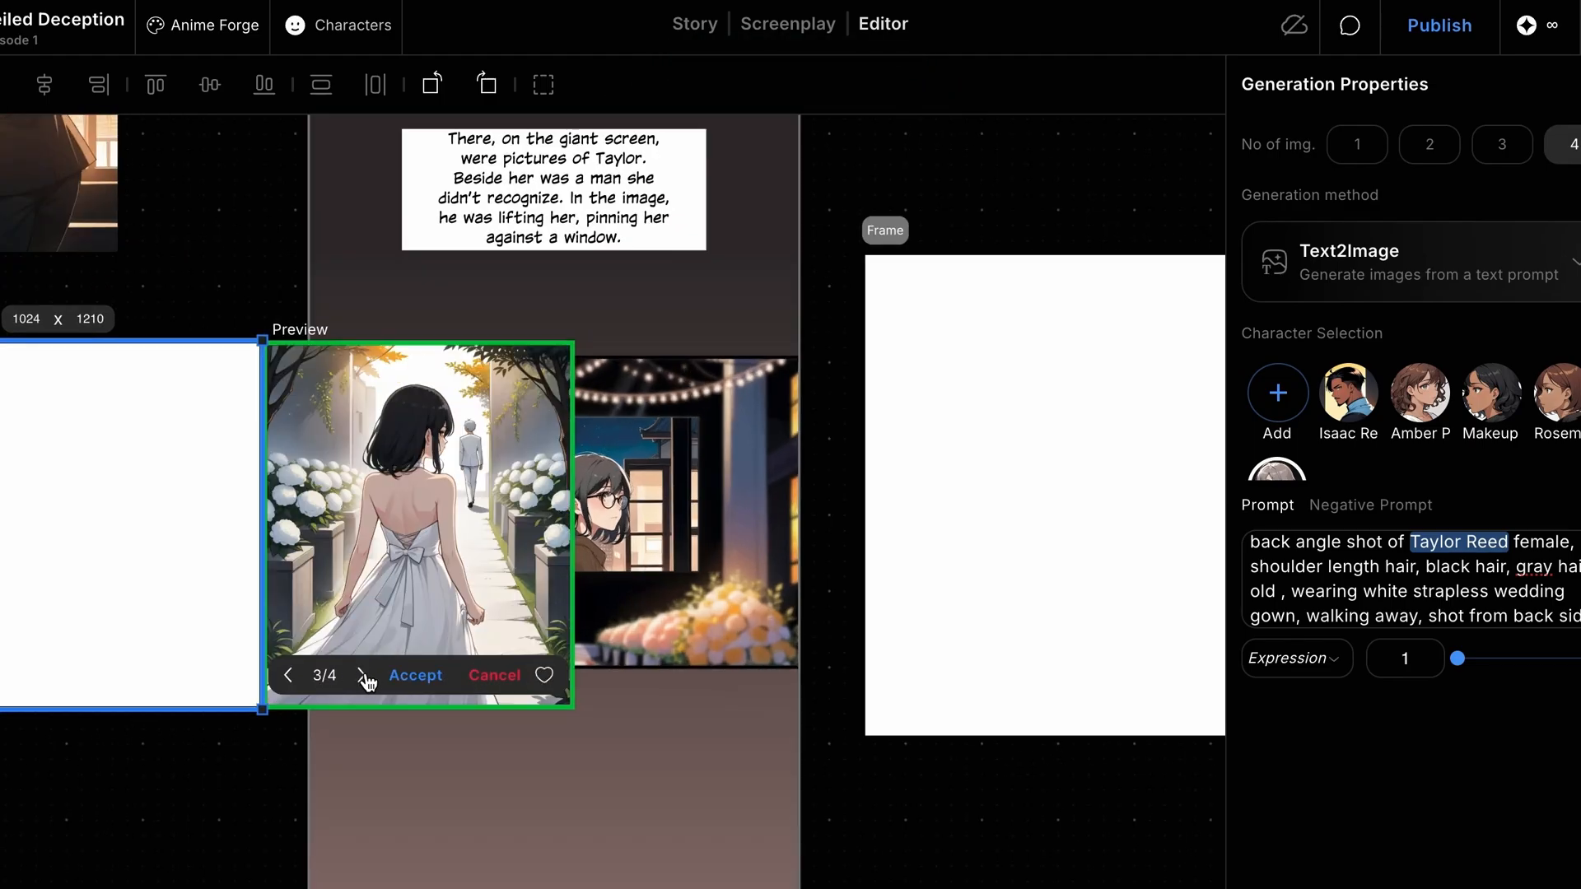
pyautogui.click(414, 675)
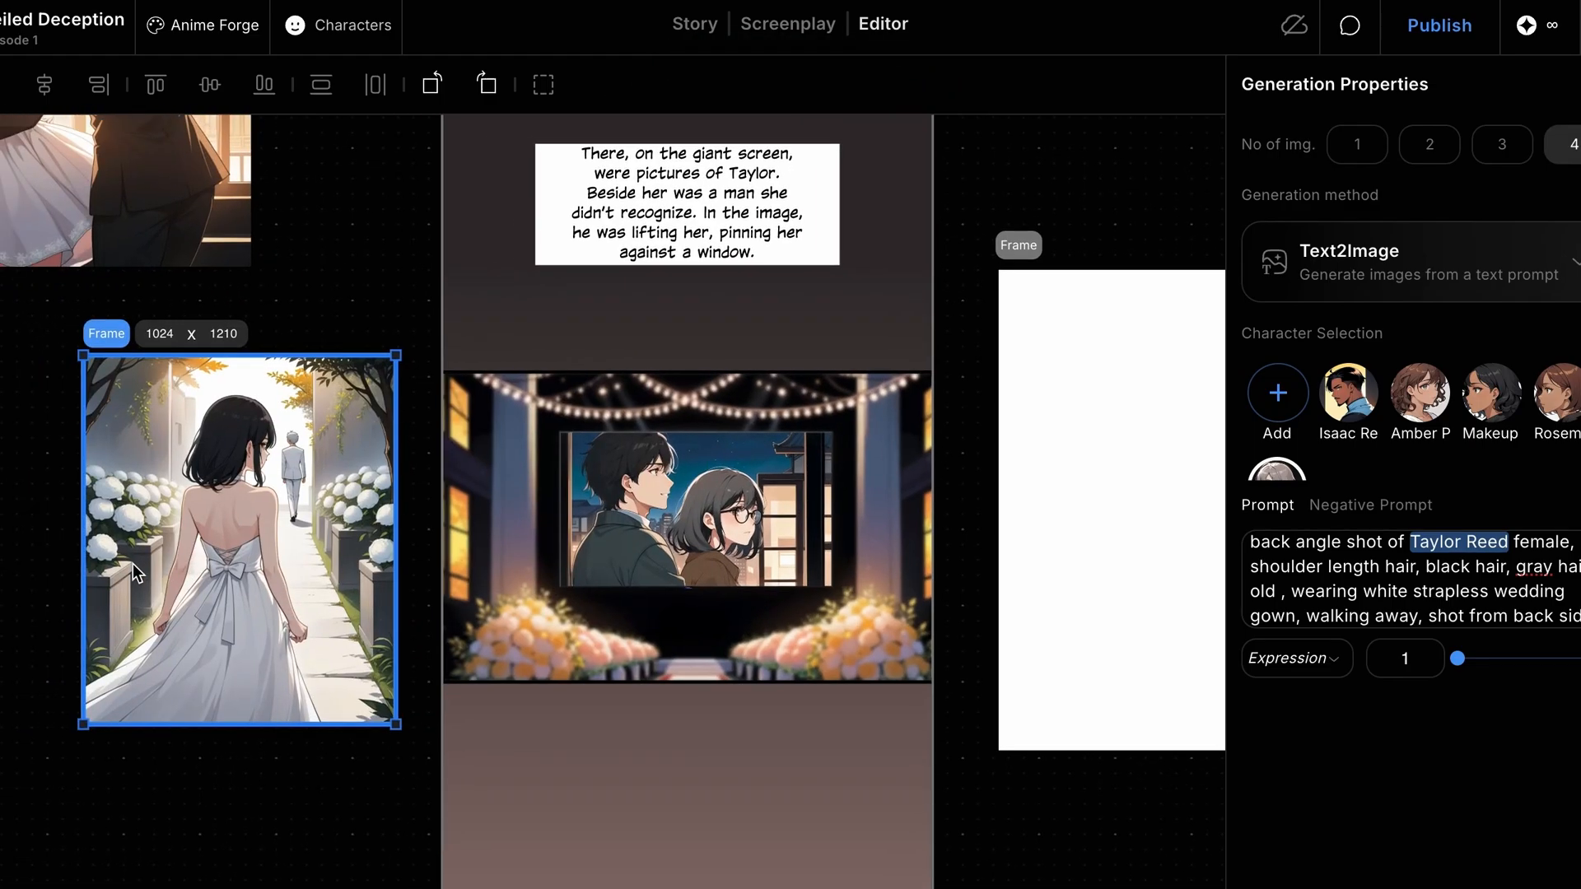
pyautogui.click(208, 84)
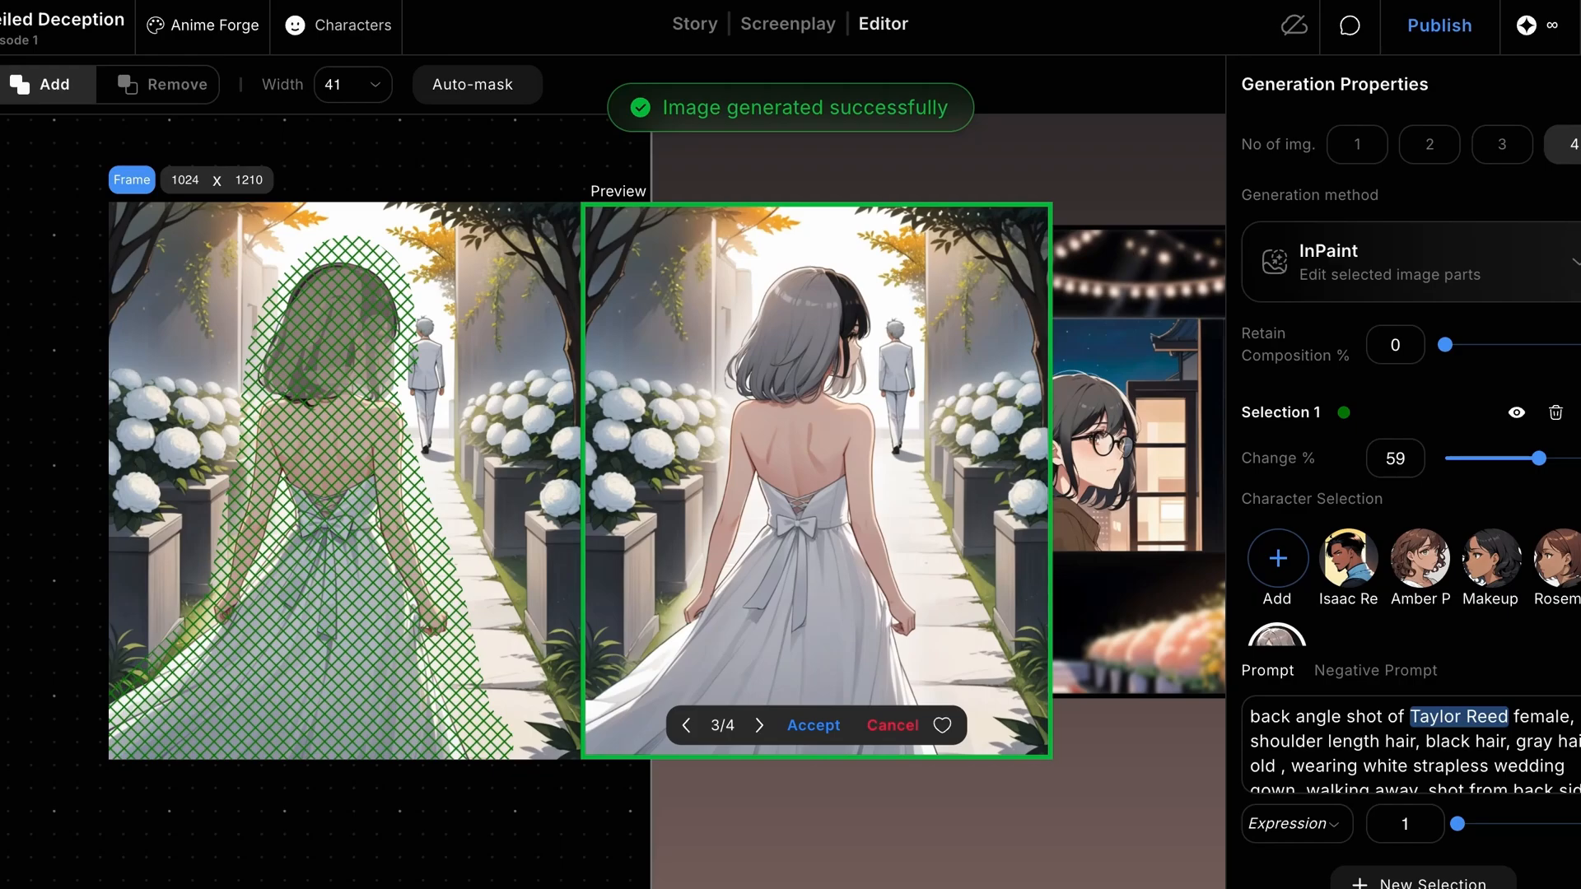
# Browse the grey-haired inpaint variants, then cancel to keep the original bride.
pyautogui.click(759, 724)
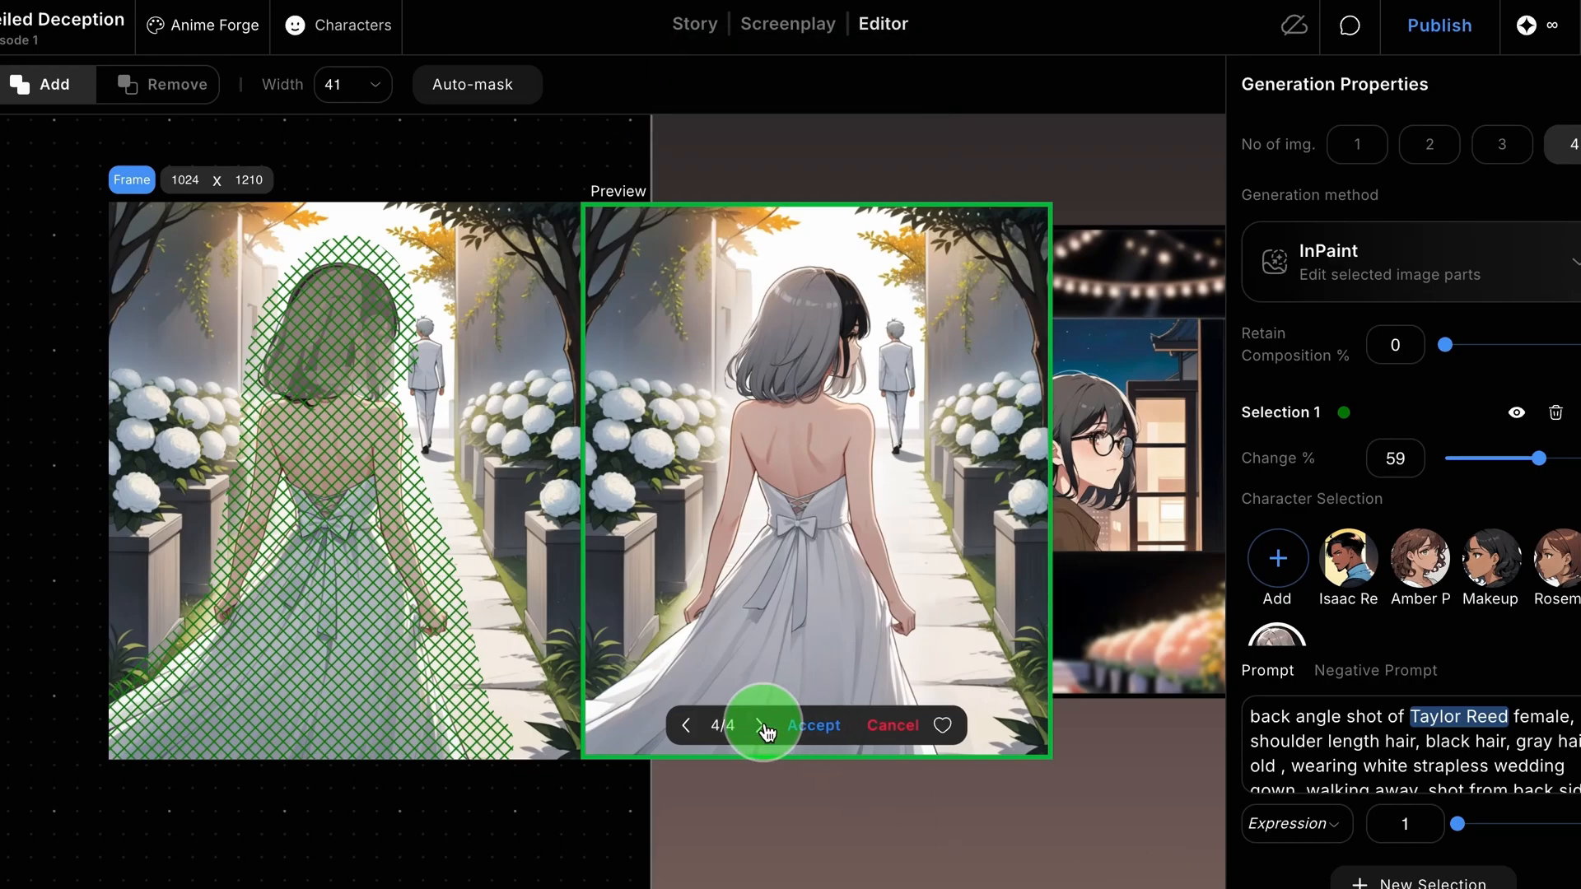
pyautogui.click(814, 724)
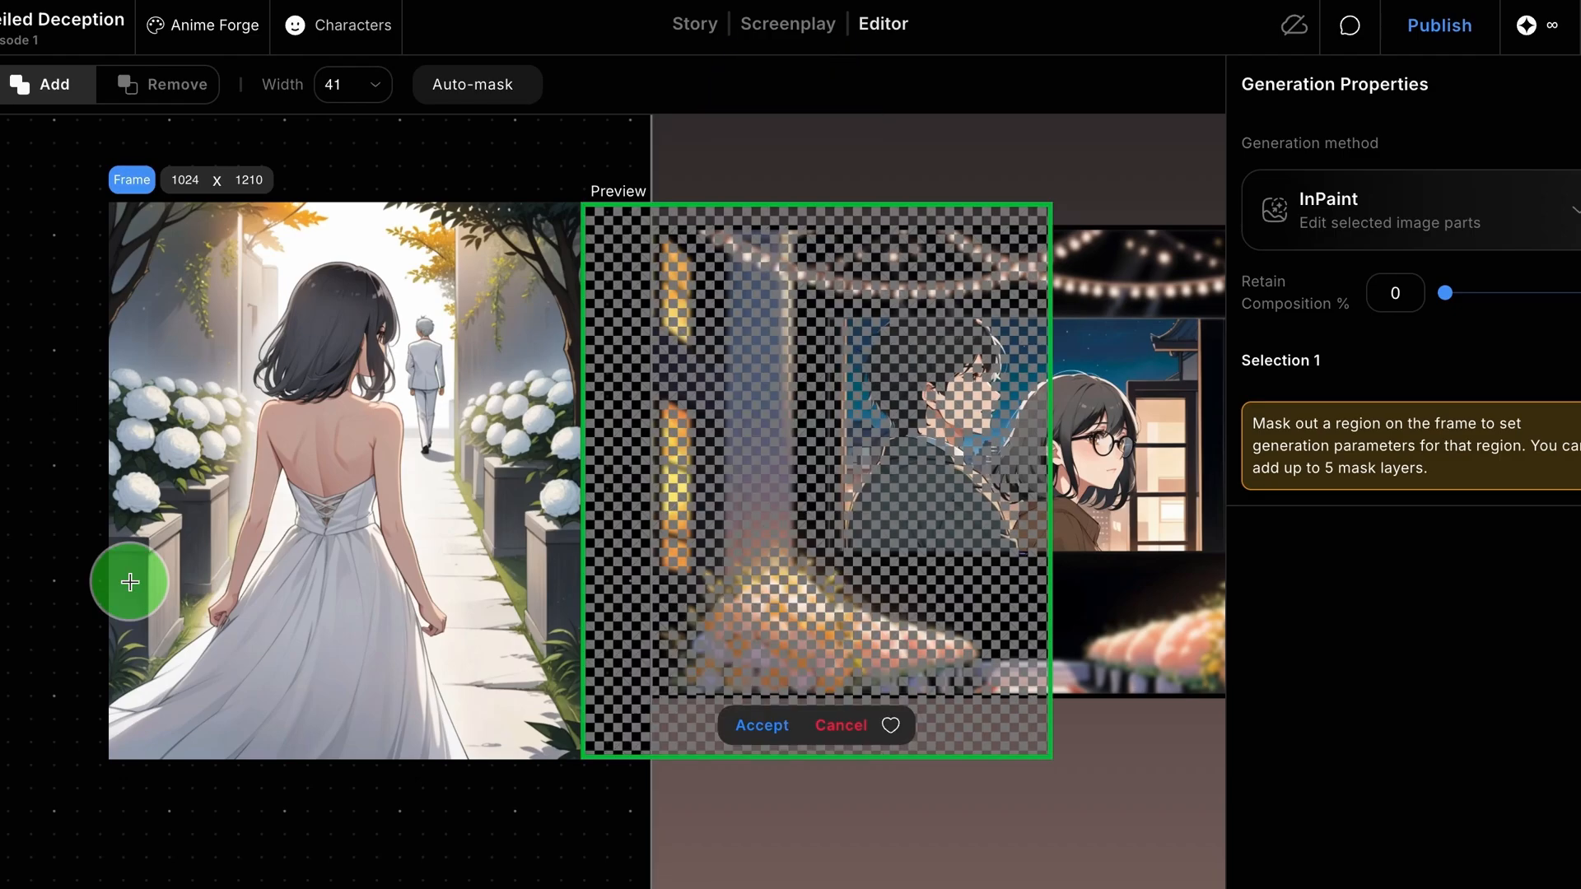
# Exit inpaint mode before placing the bride on the venue panel.
pyautogui.click(761, 724)
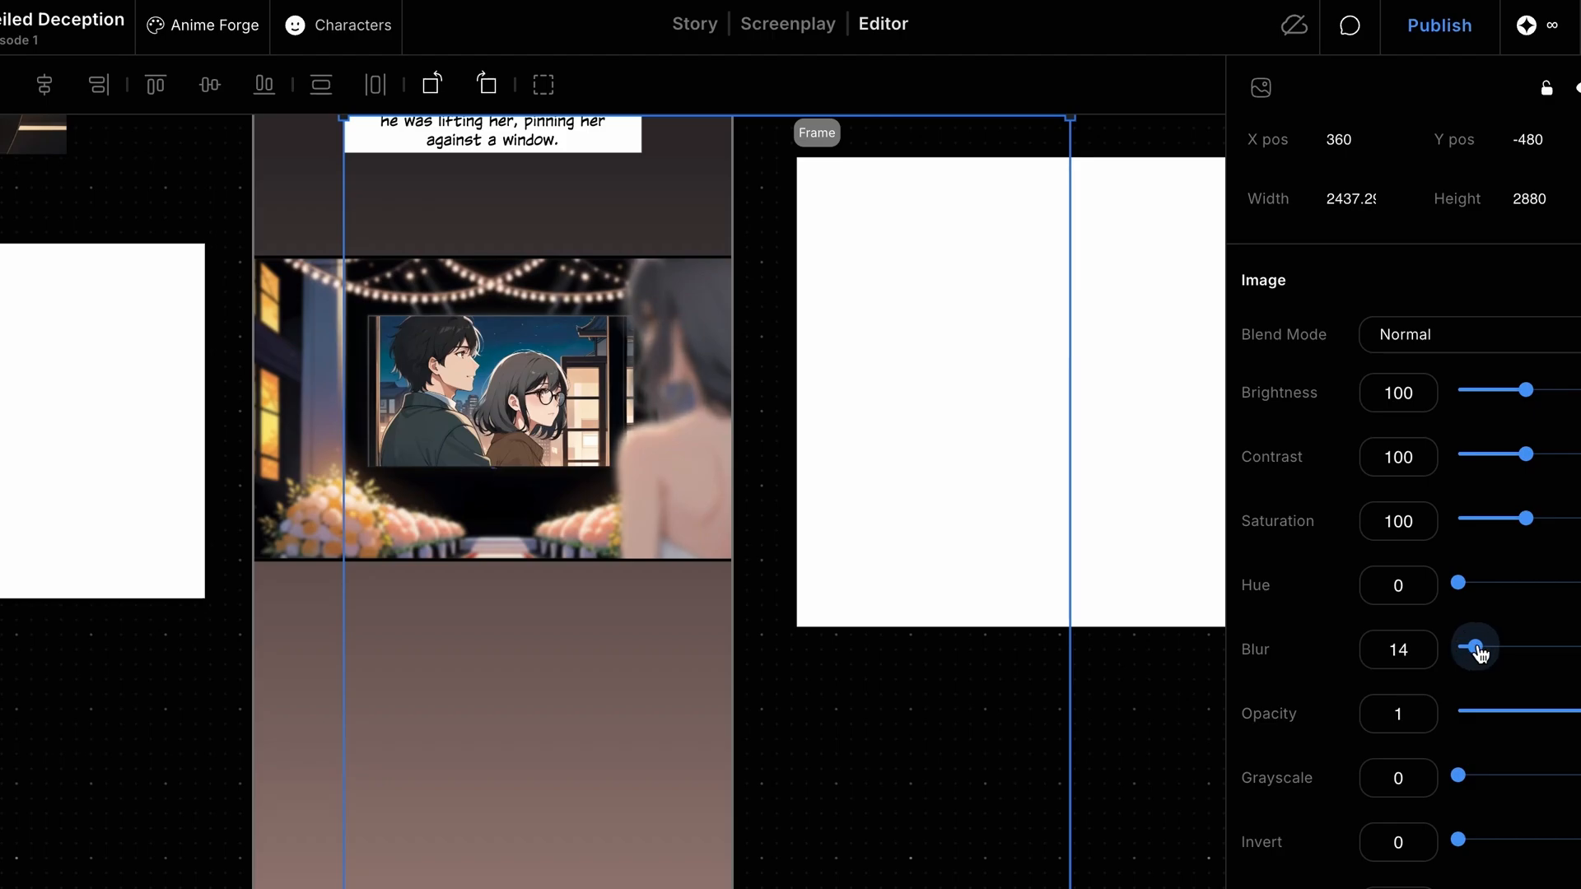
pyautogui.moveTo(1496, 678)
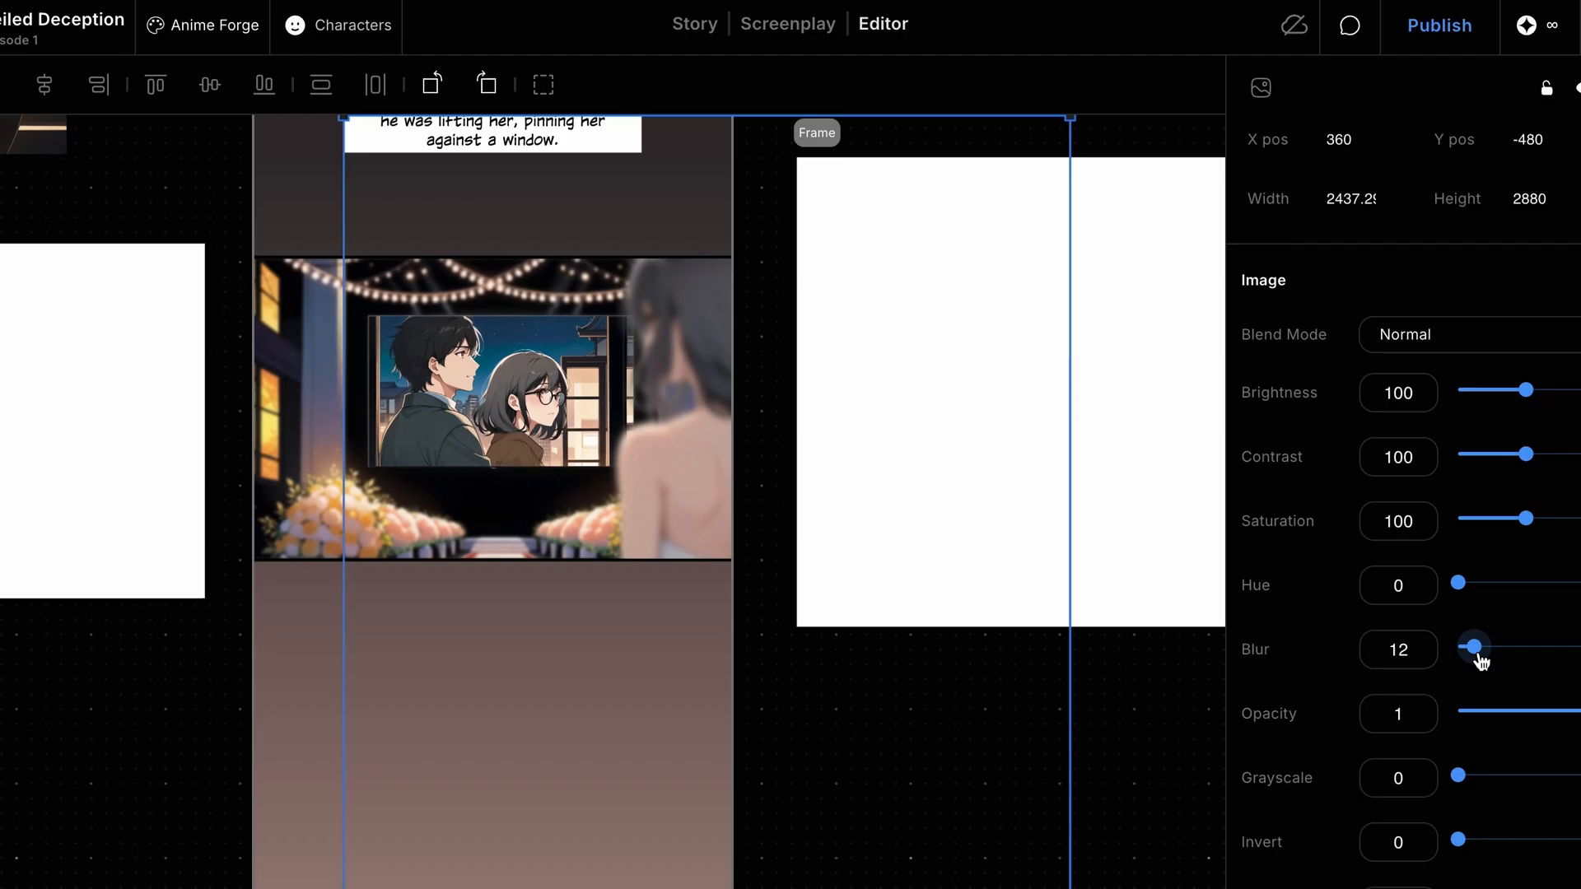
# Deselect the bride to view the finished Page 3 panel.
pyautogui.click(843, 693)
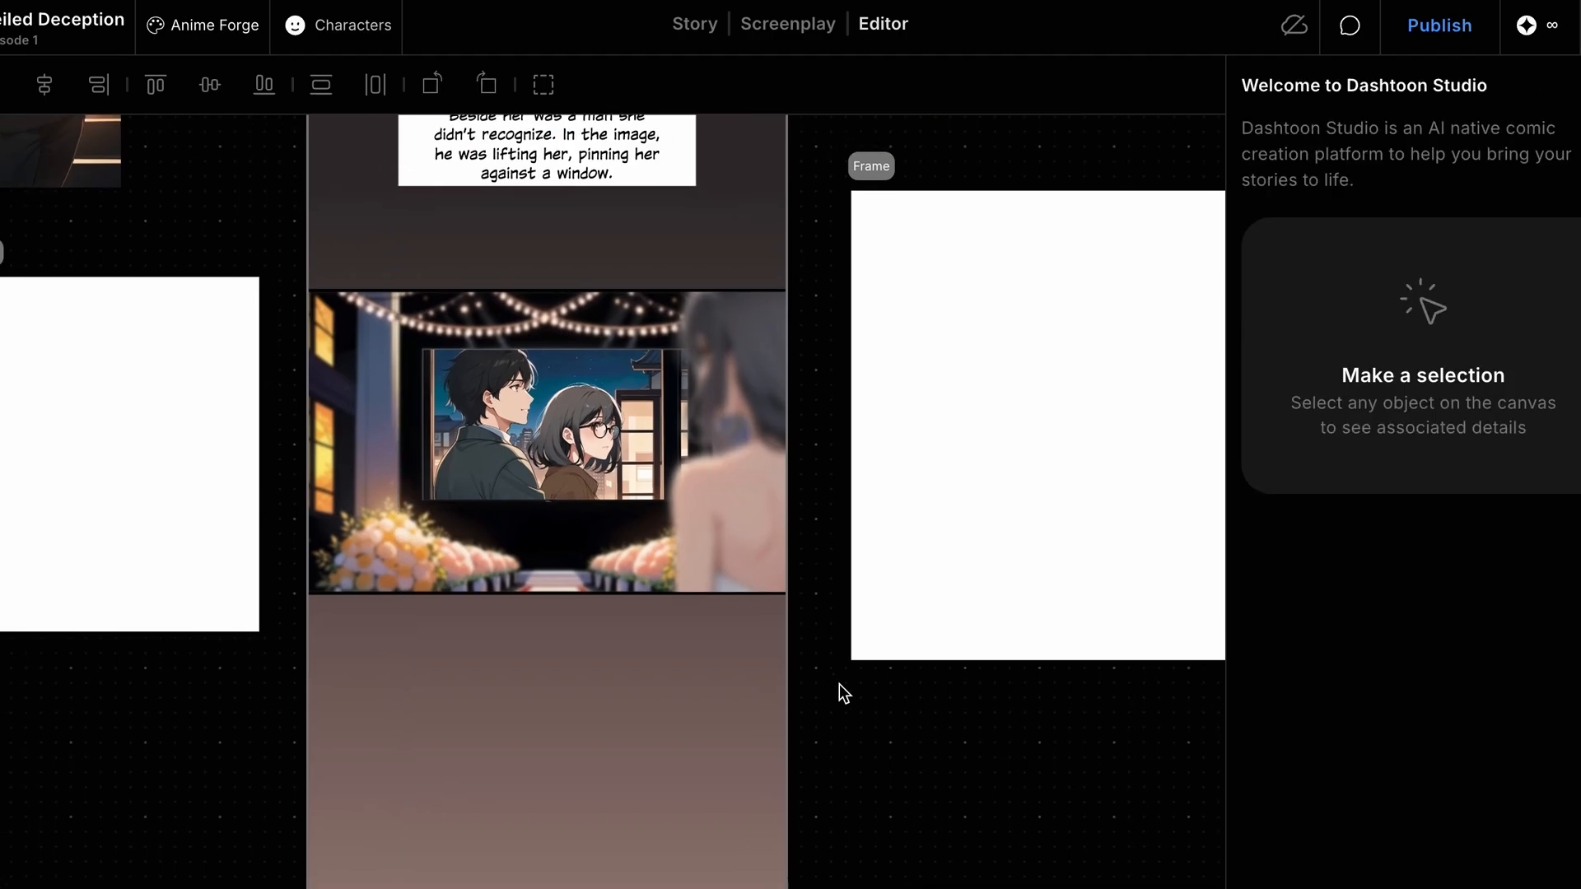